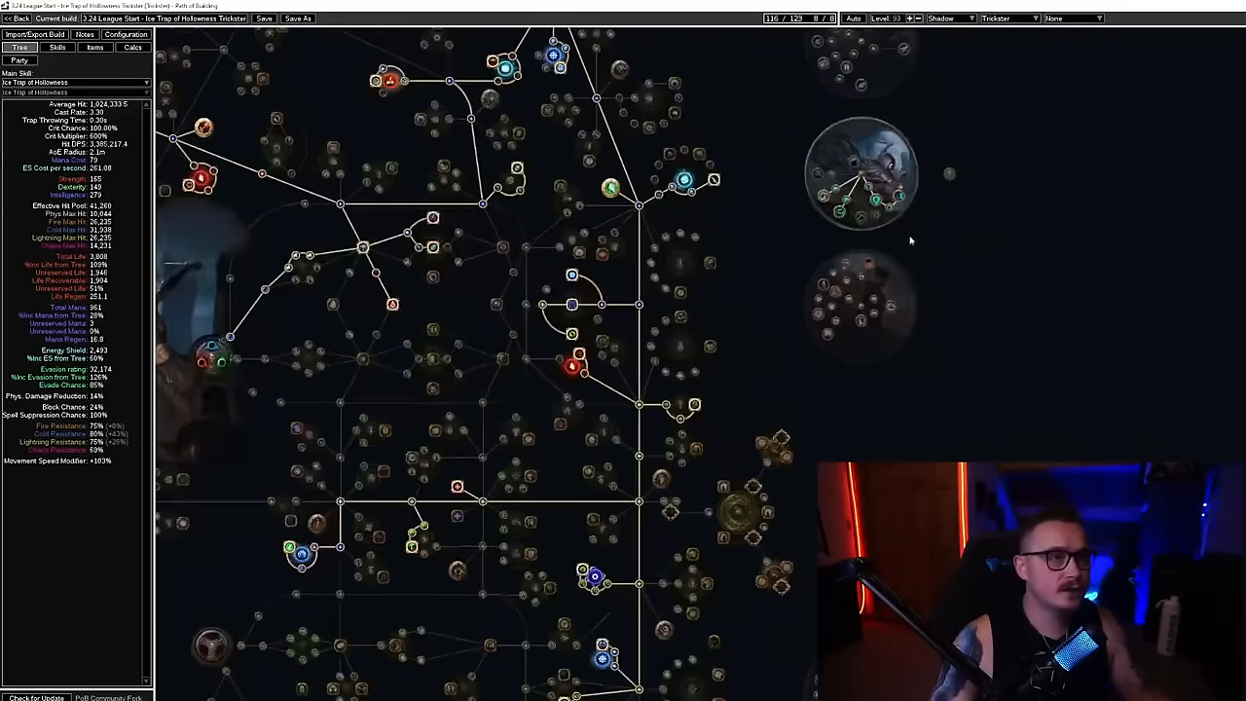
Scroll the gear view and preview the early game gear set before restoring End game
scroll(up, 3)
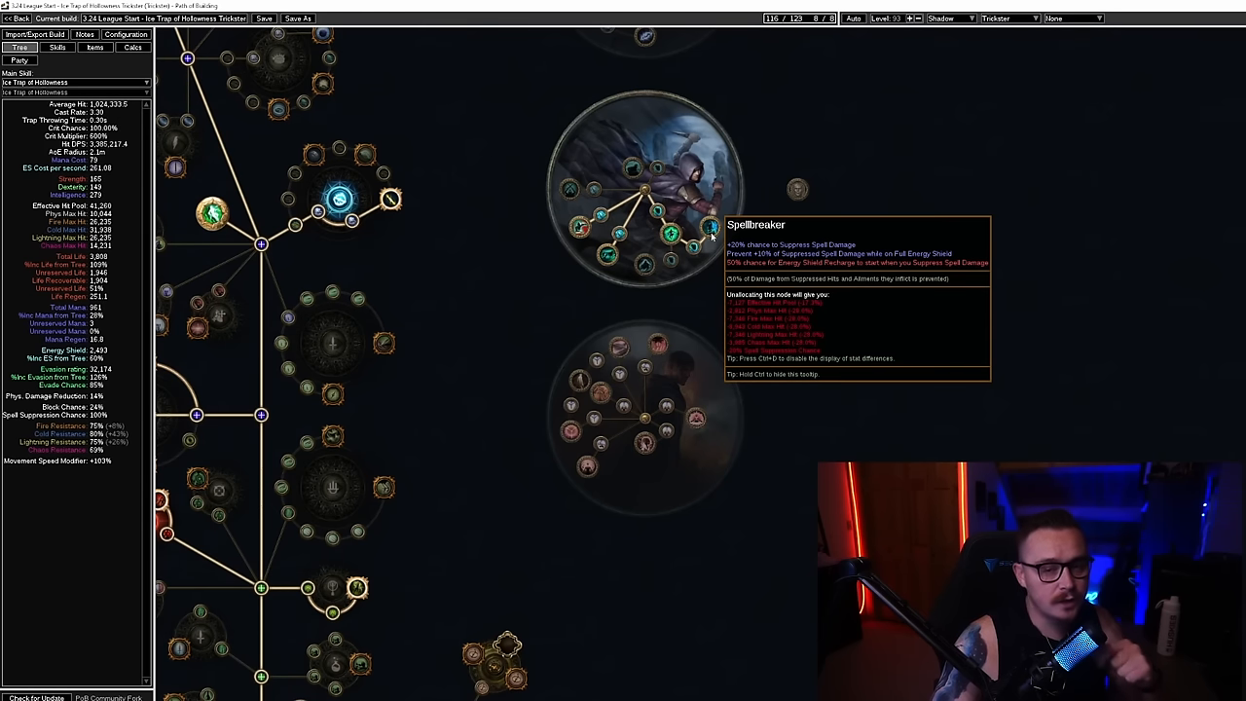
mouse_move(624, 249)
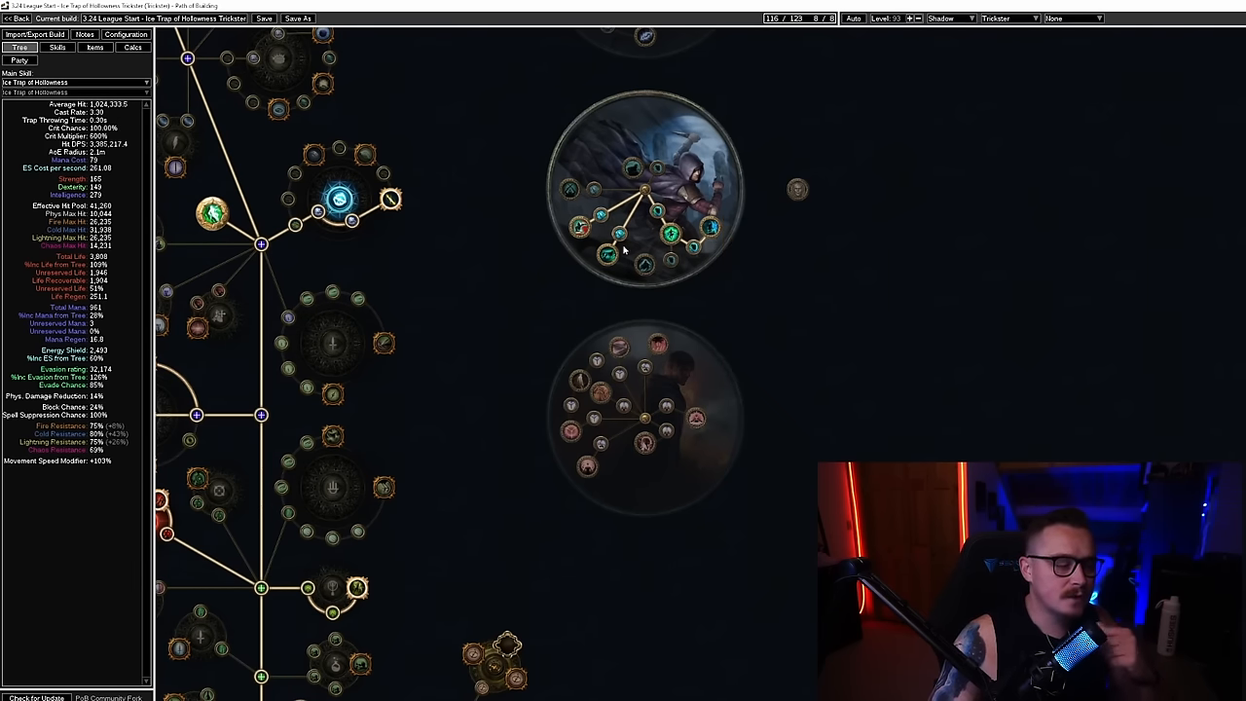
mouse_move(645, 234)
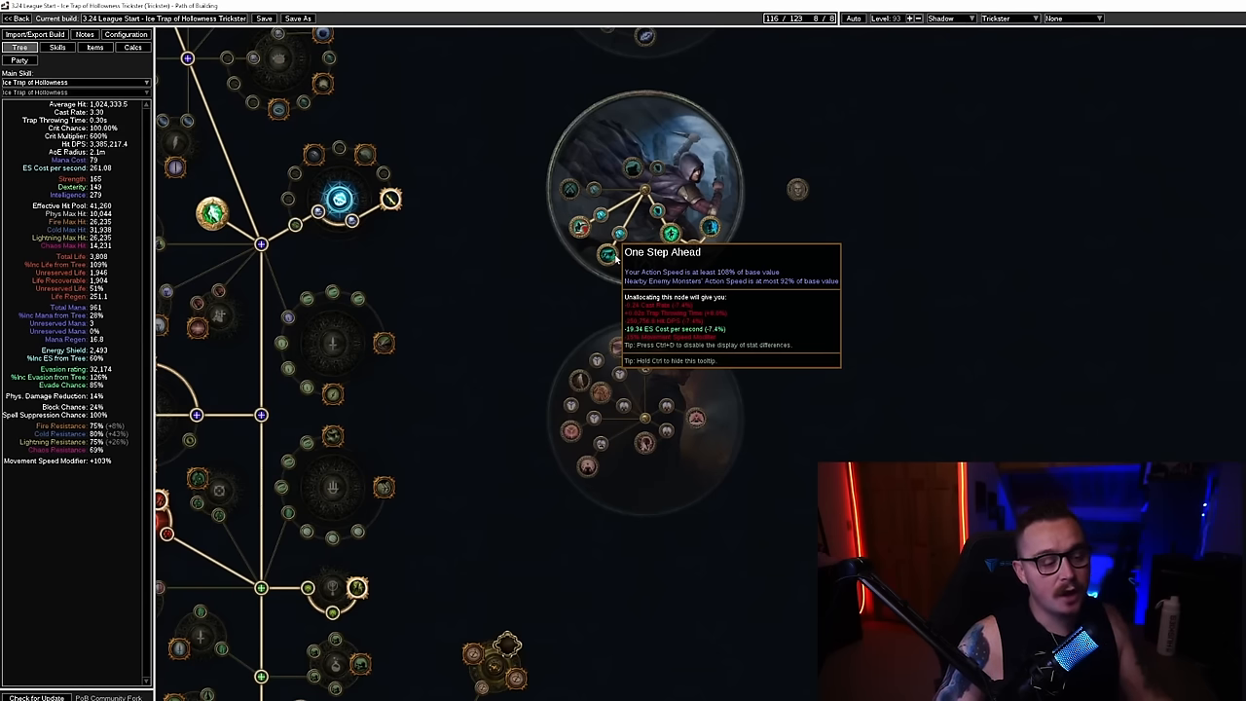
mouse_move(618, 348)
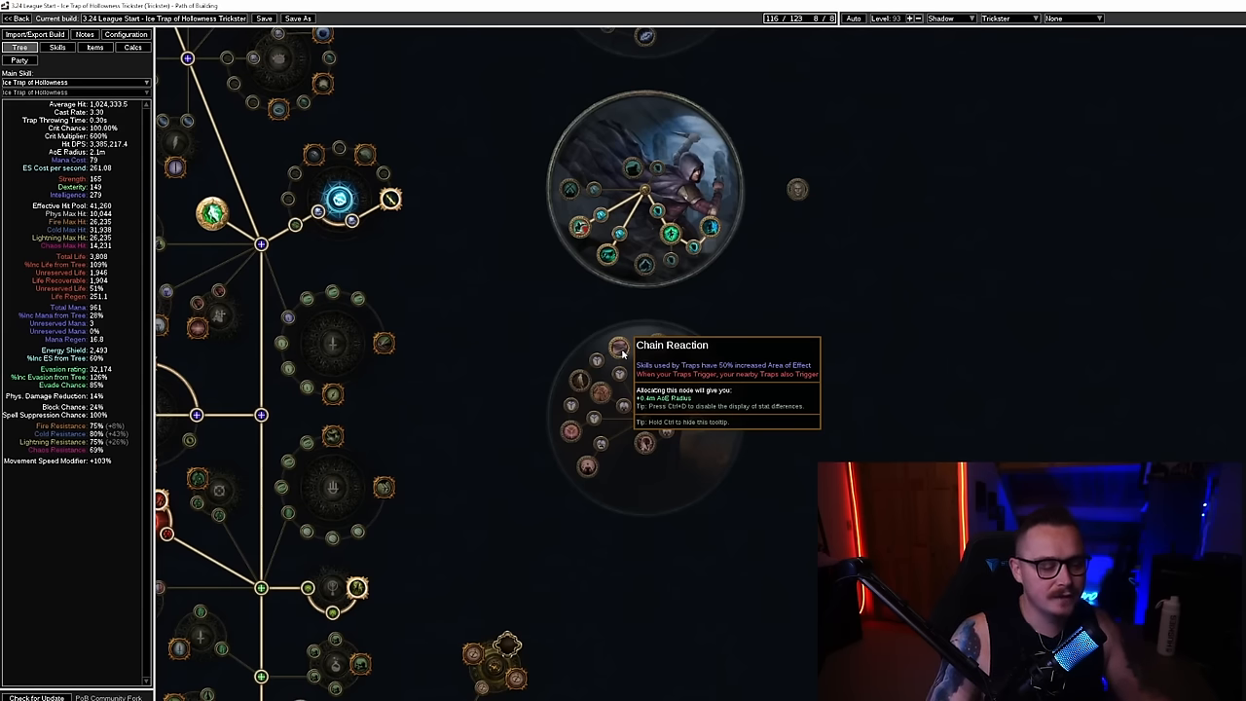
mouse_move(602, 392)
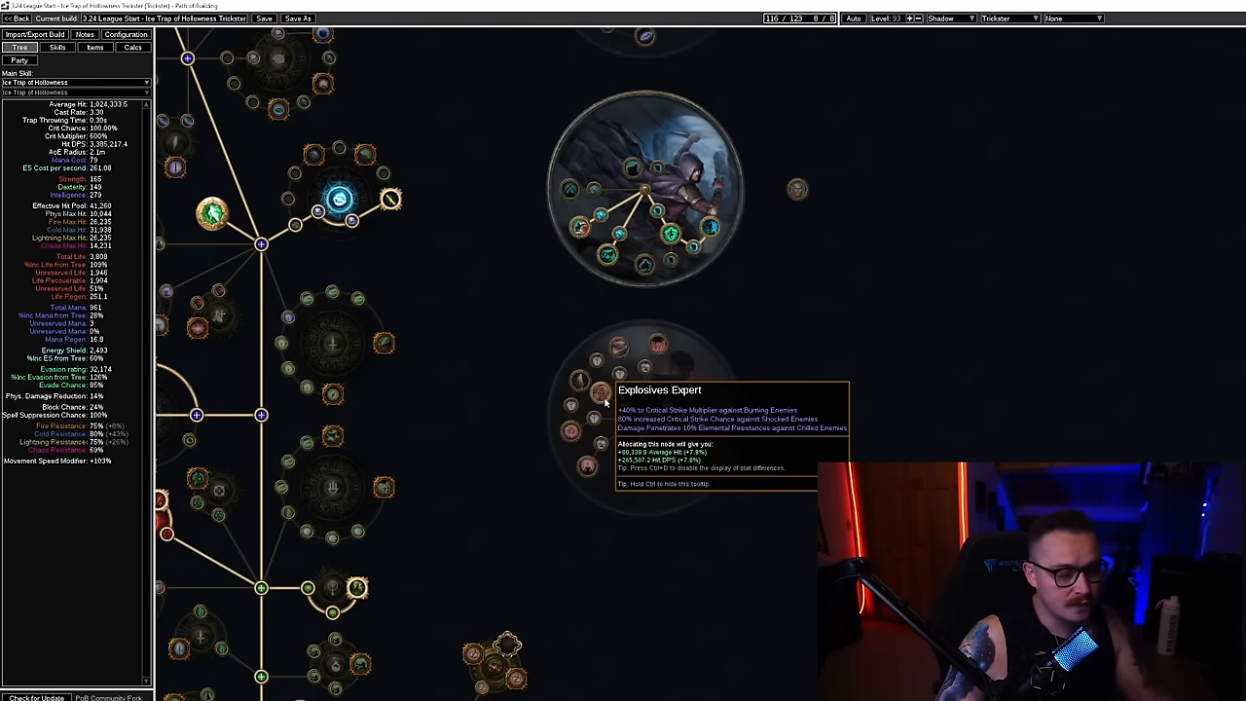
mouse_move(646, 449)
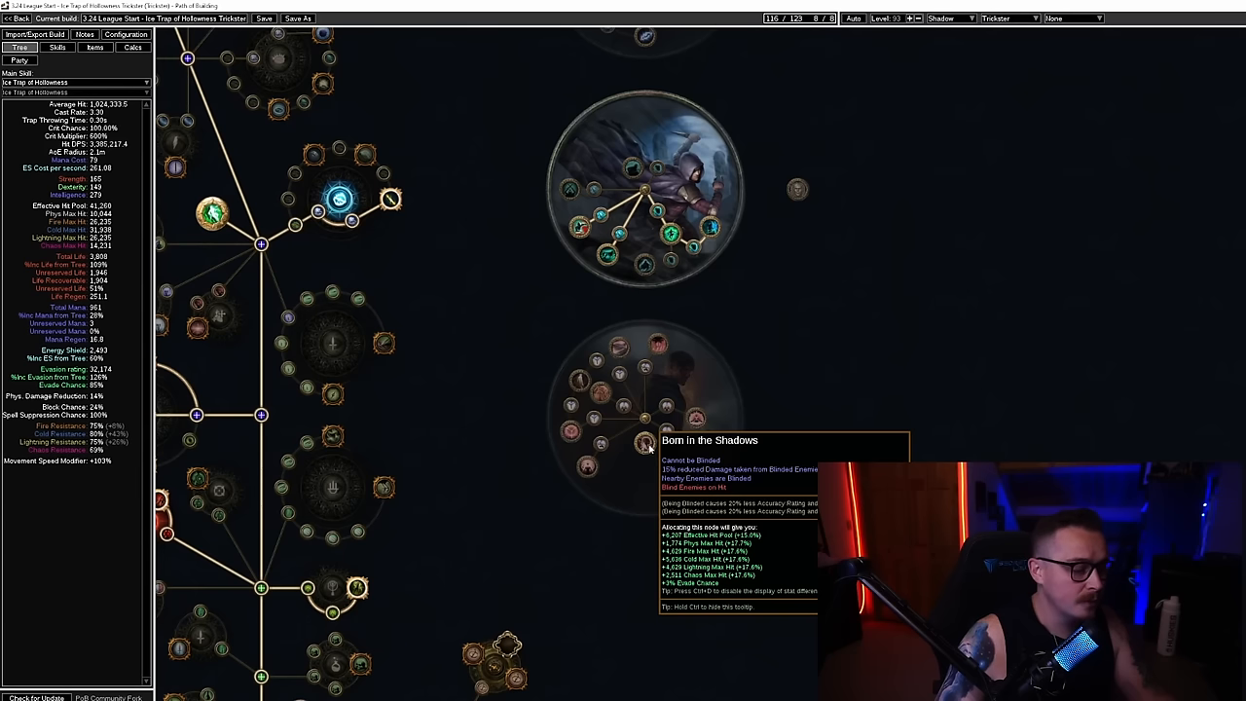
mouse_move(711, 228)
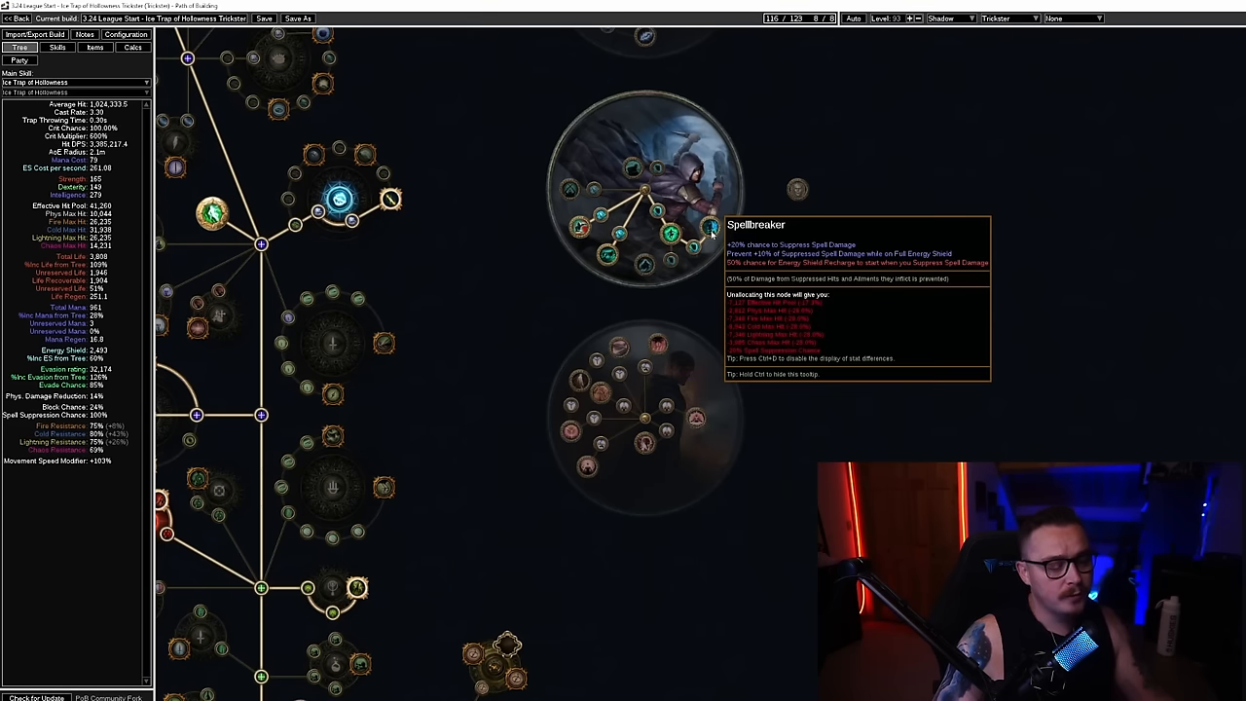
scroll(down, 3)
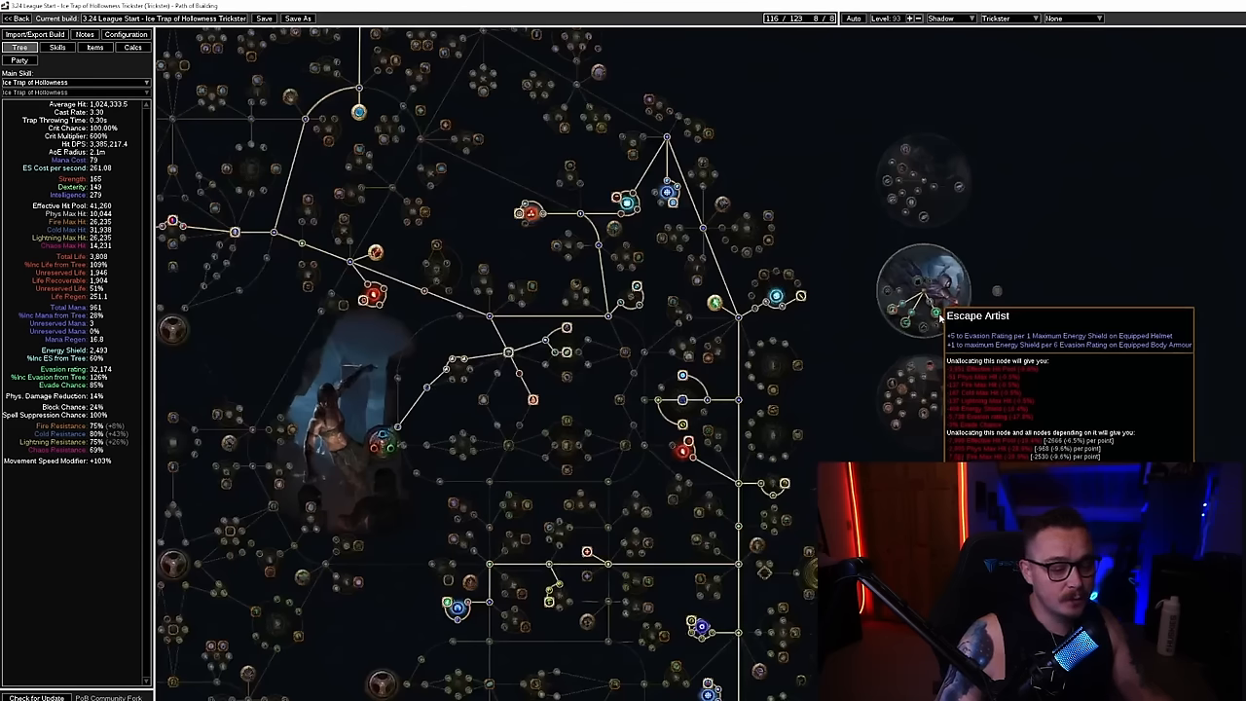
mouse_move(715, 304)
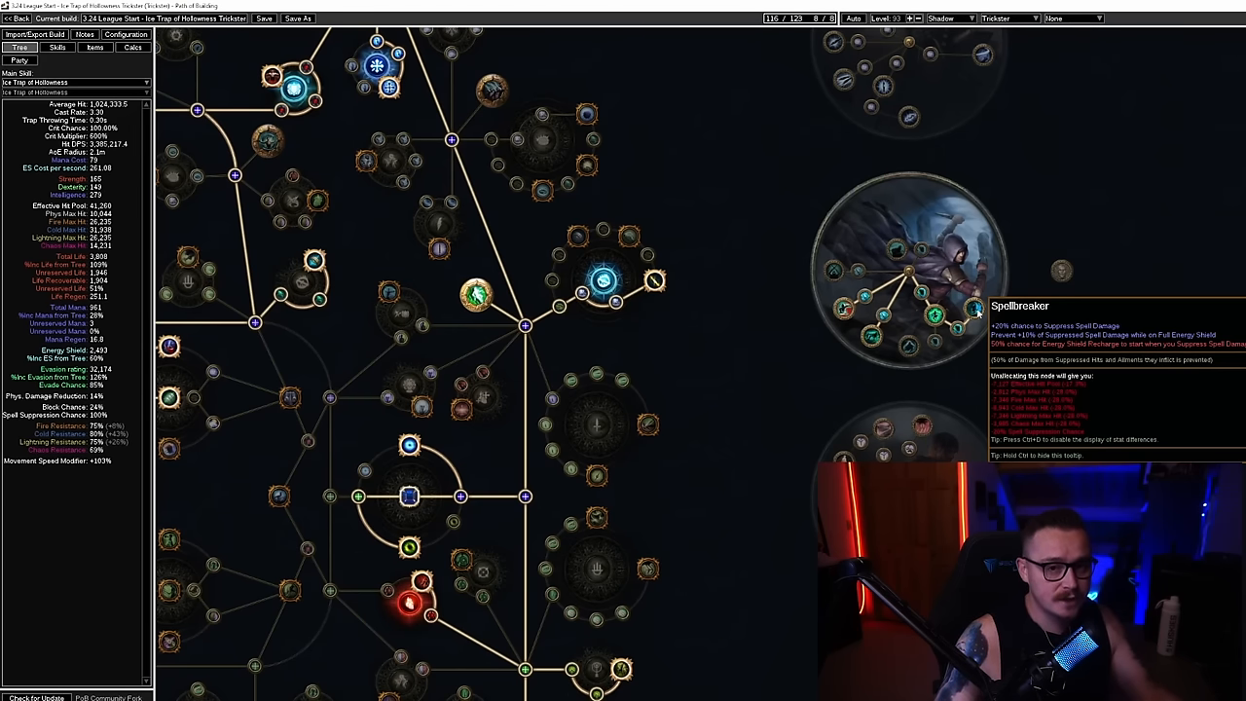
scroll(down, 3)
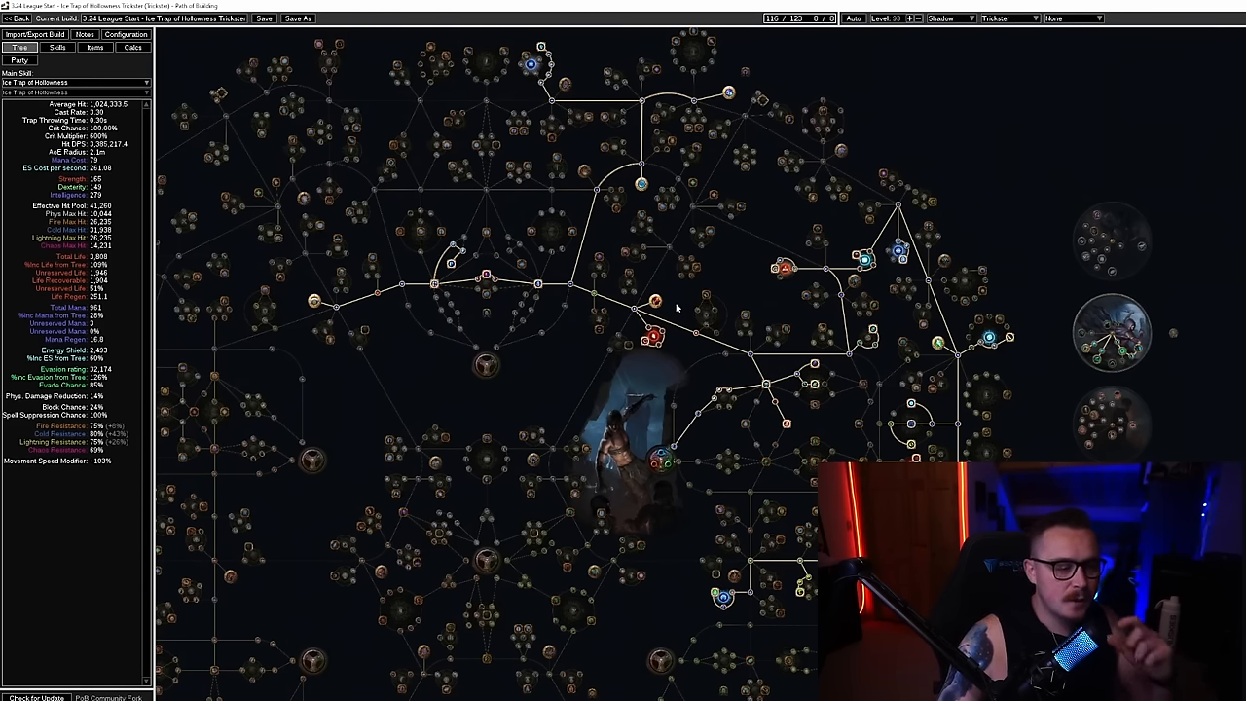
mouse_move(655, 306)
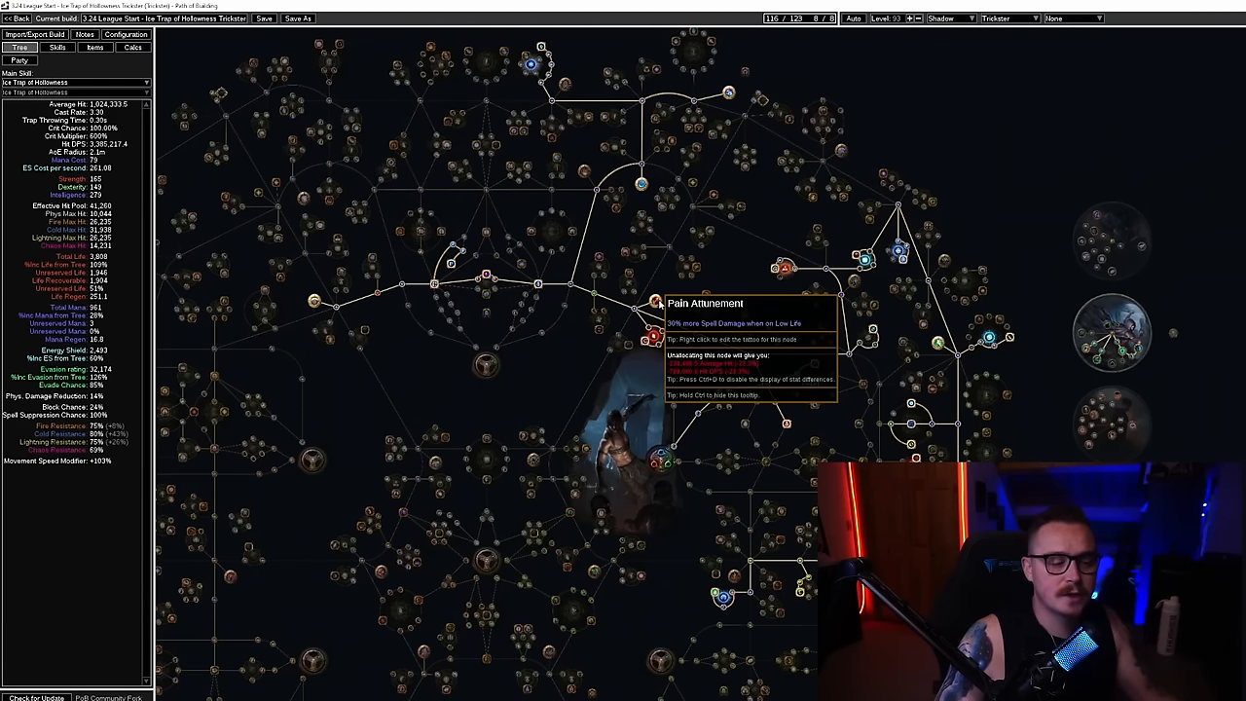
mouse_move(618, 318)
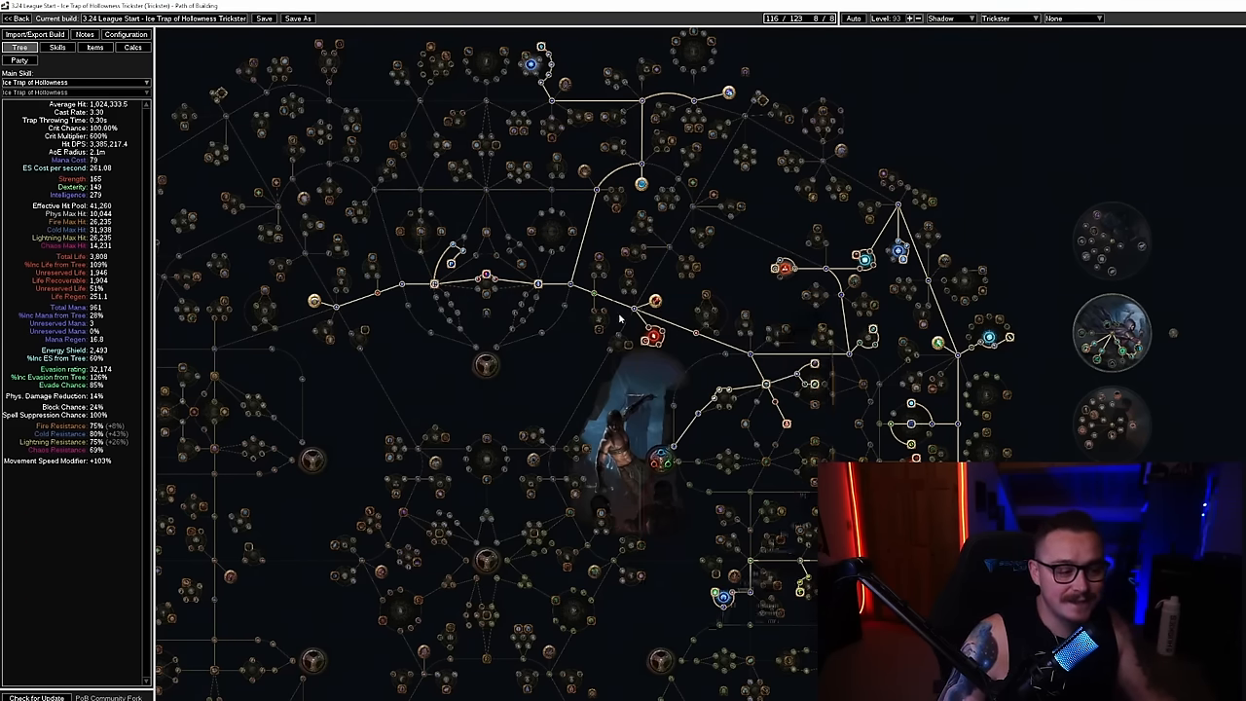
mouse_move(655, 310)
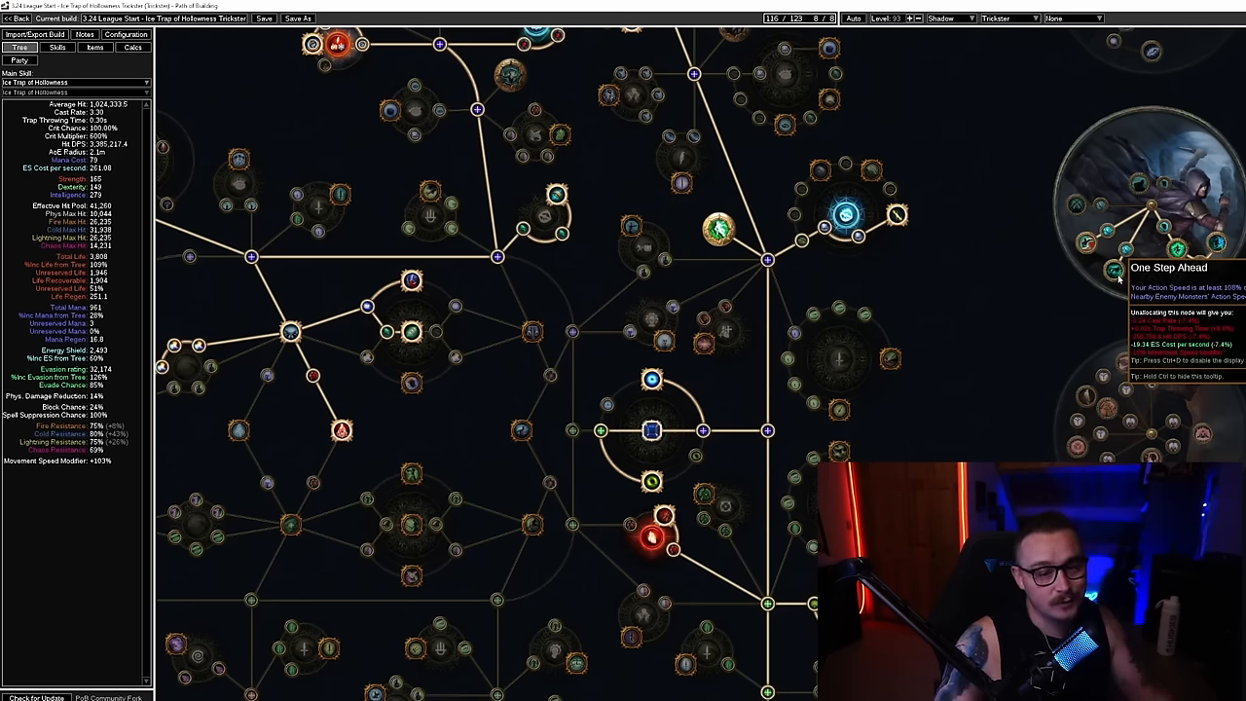
mouse_move(1086, 243)
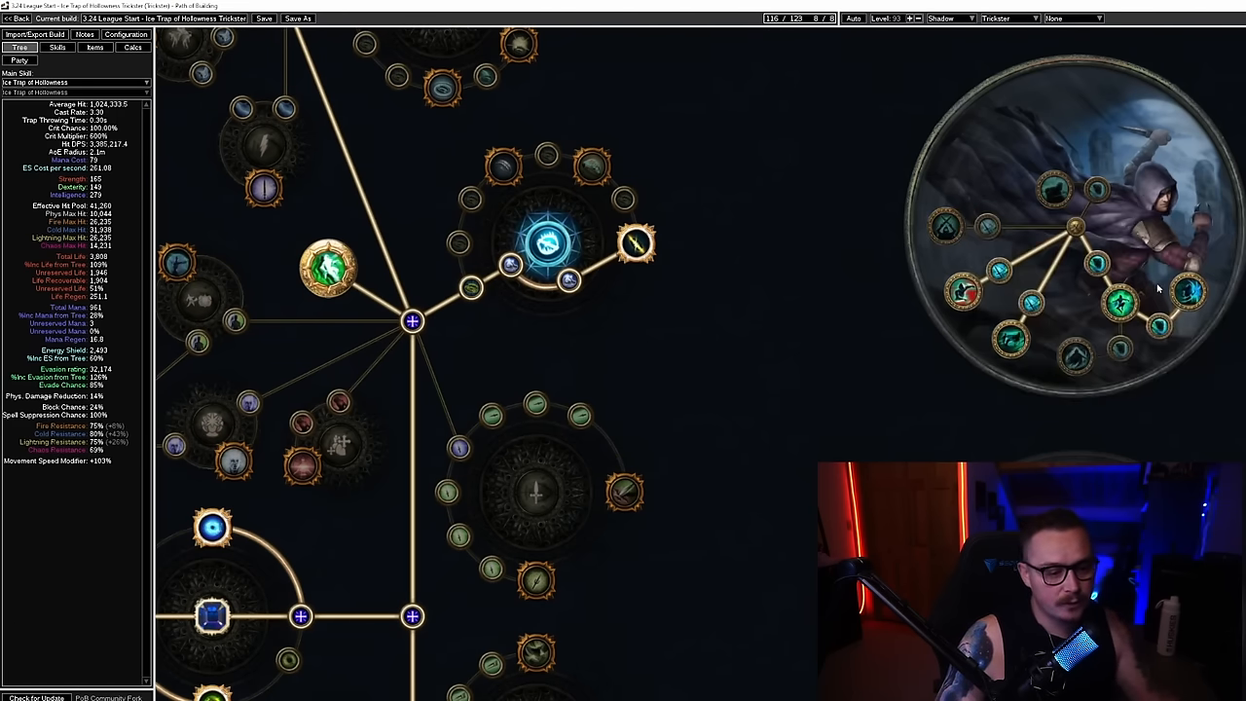
scroll(down, 3)
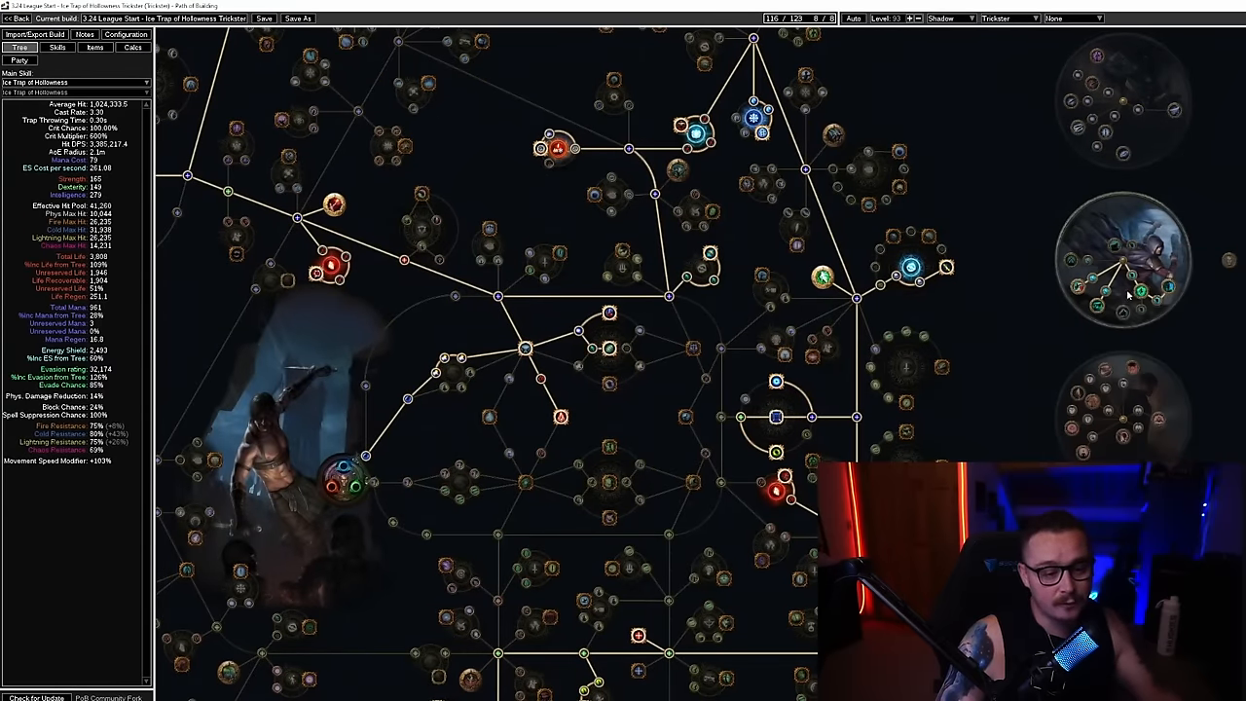
mouse_move(1145, 319)
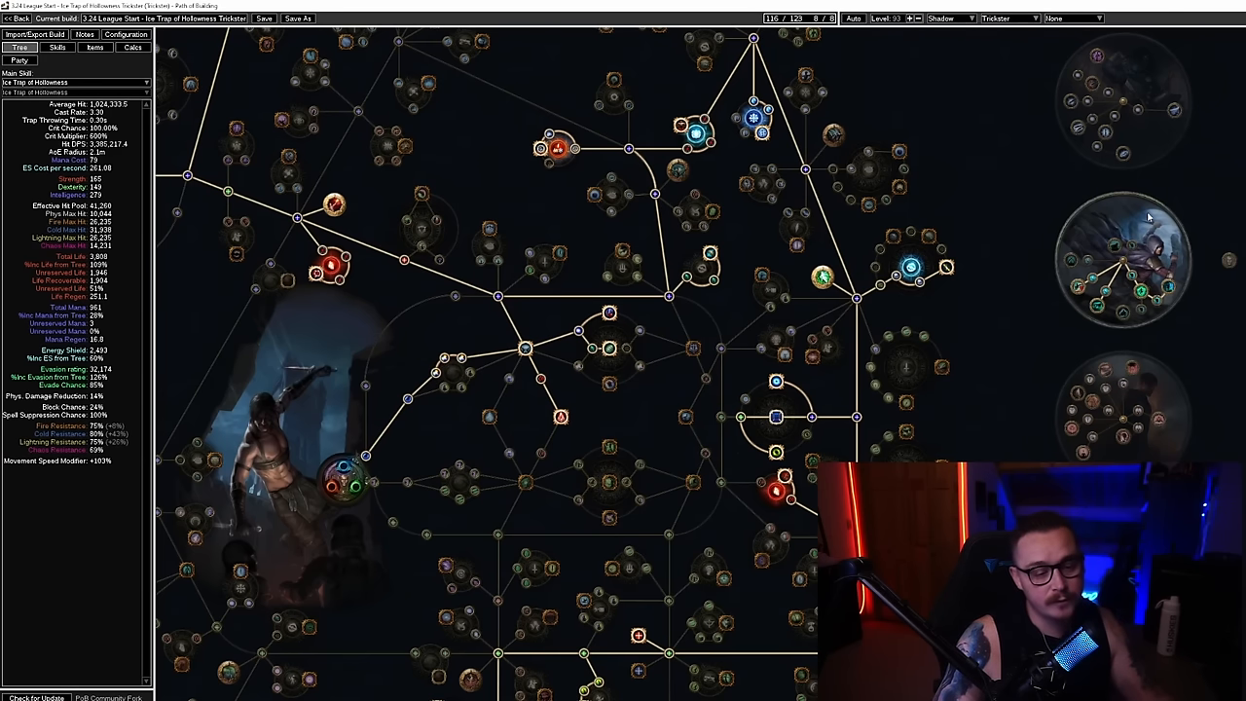
mouse_move(1139, 368)
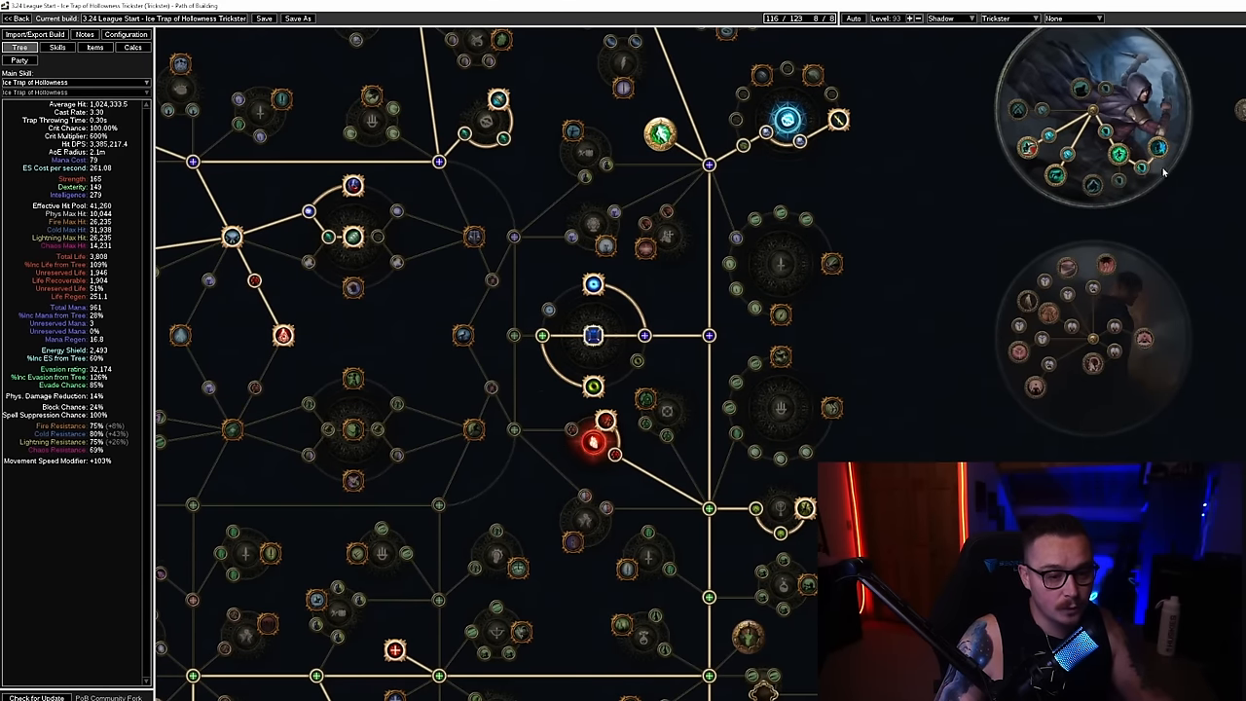
mouse_move(1162, 148)
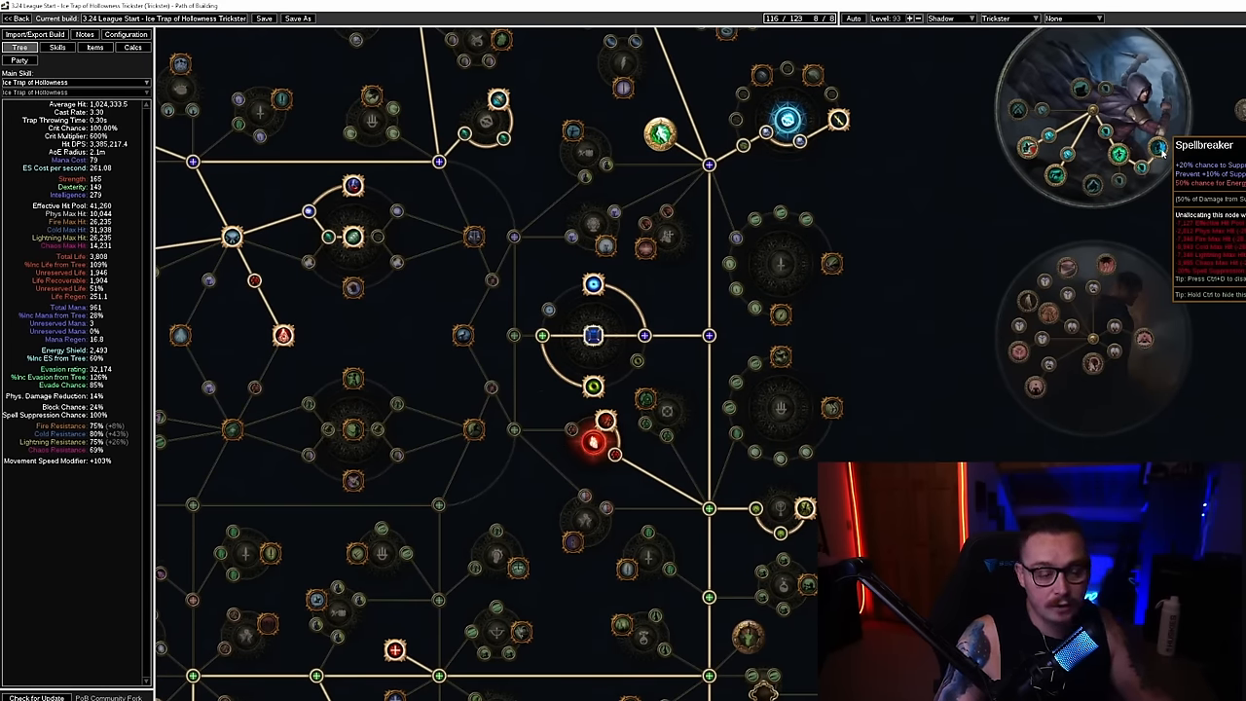
mouse_move(1098, 175)
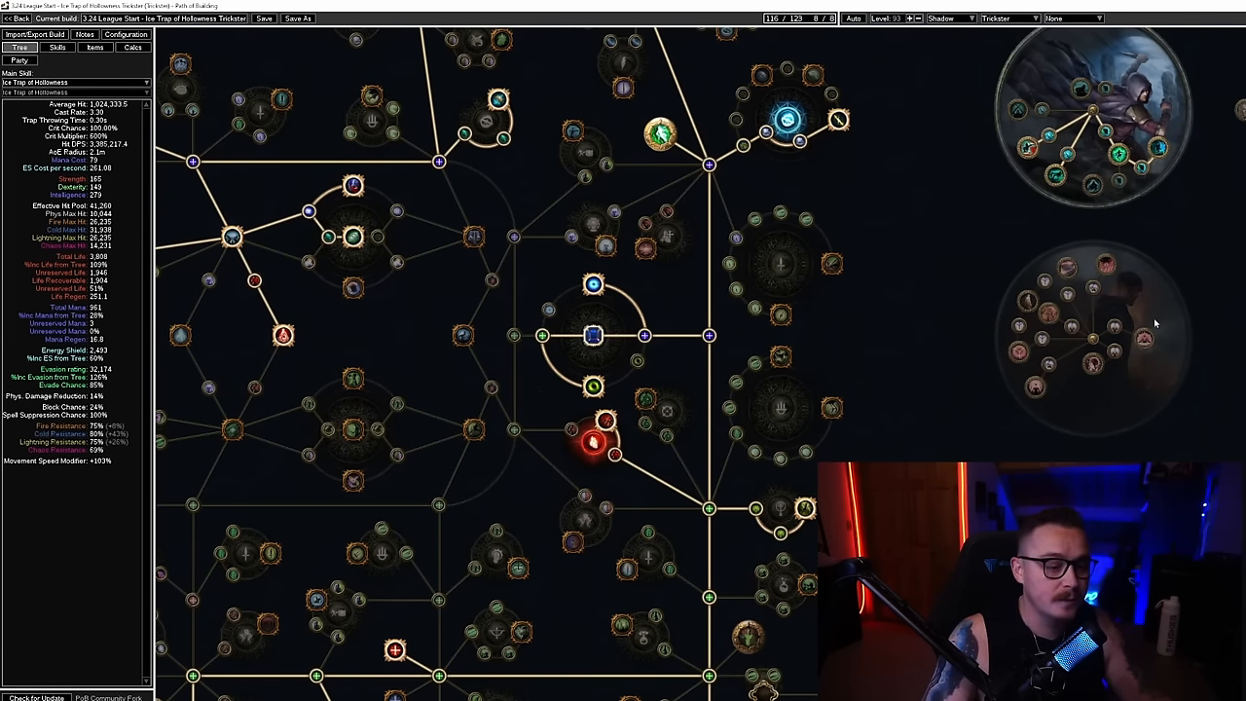
mouse_move(1085, 373)
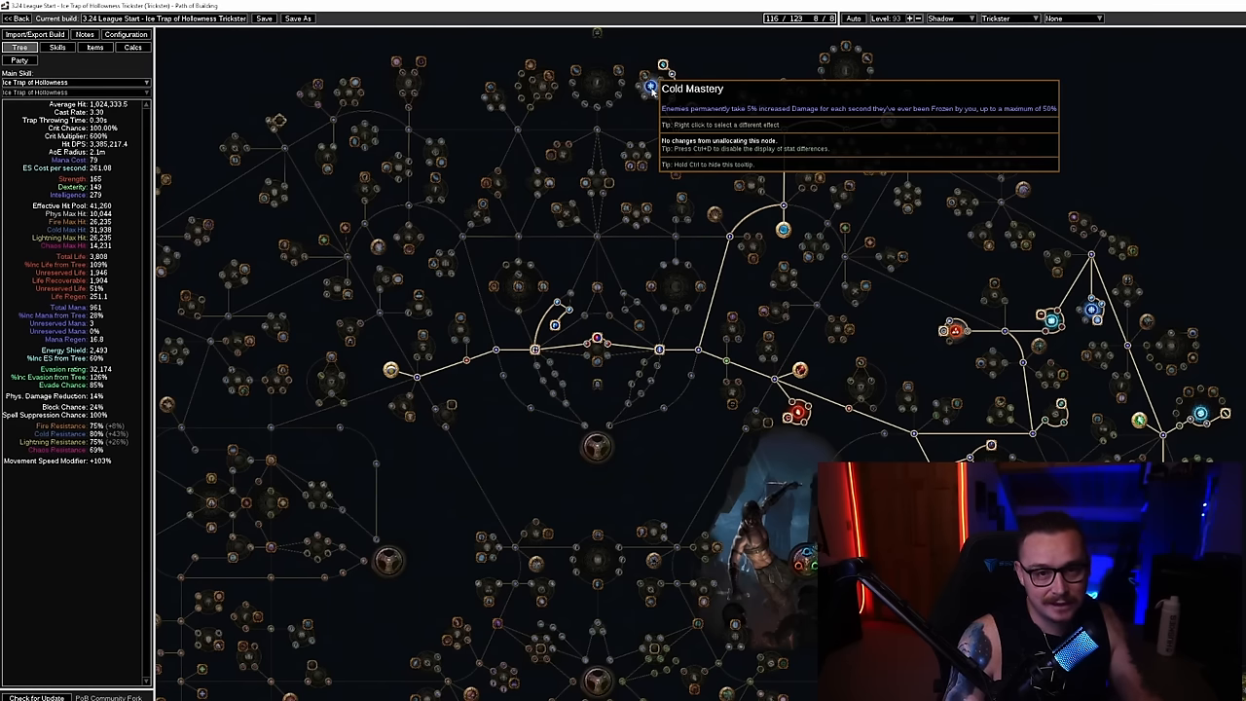
mouse_move(857, 163)
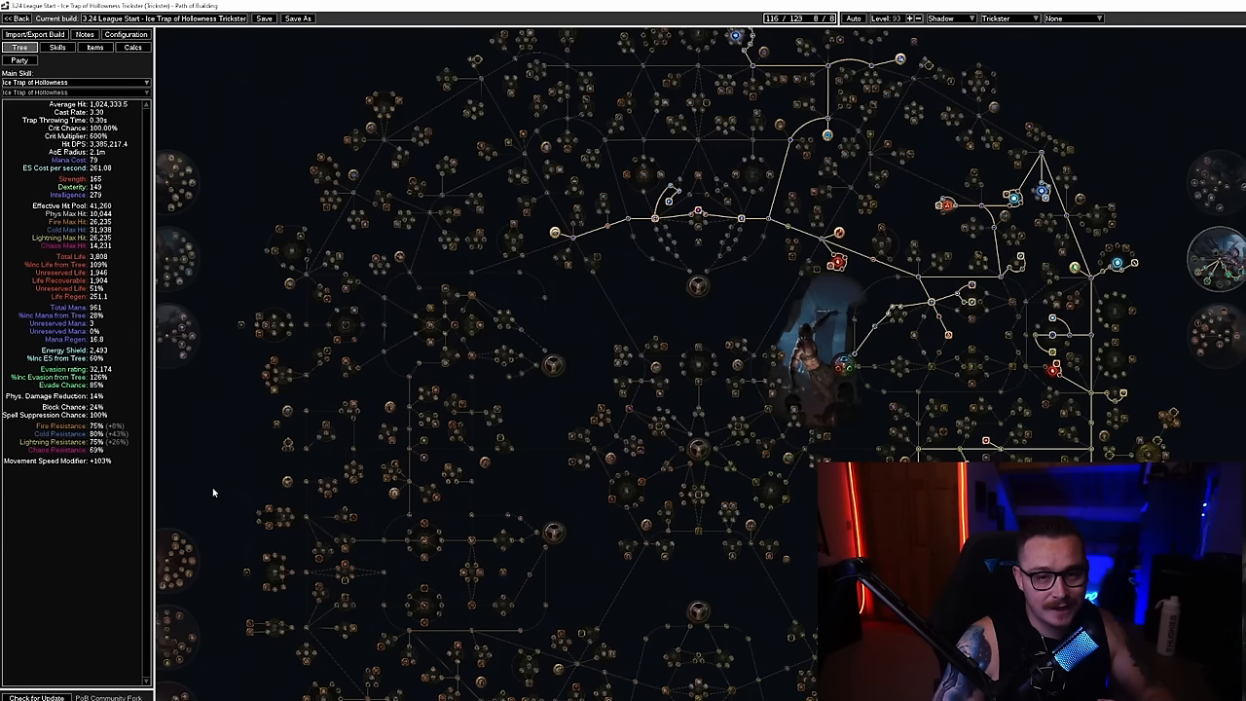
mouse_move(1038, 242)
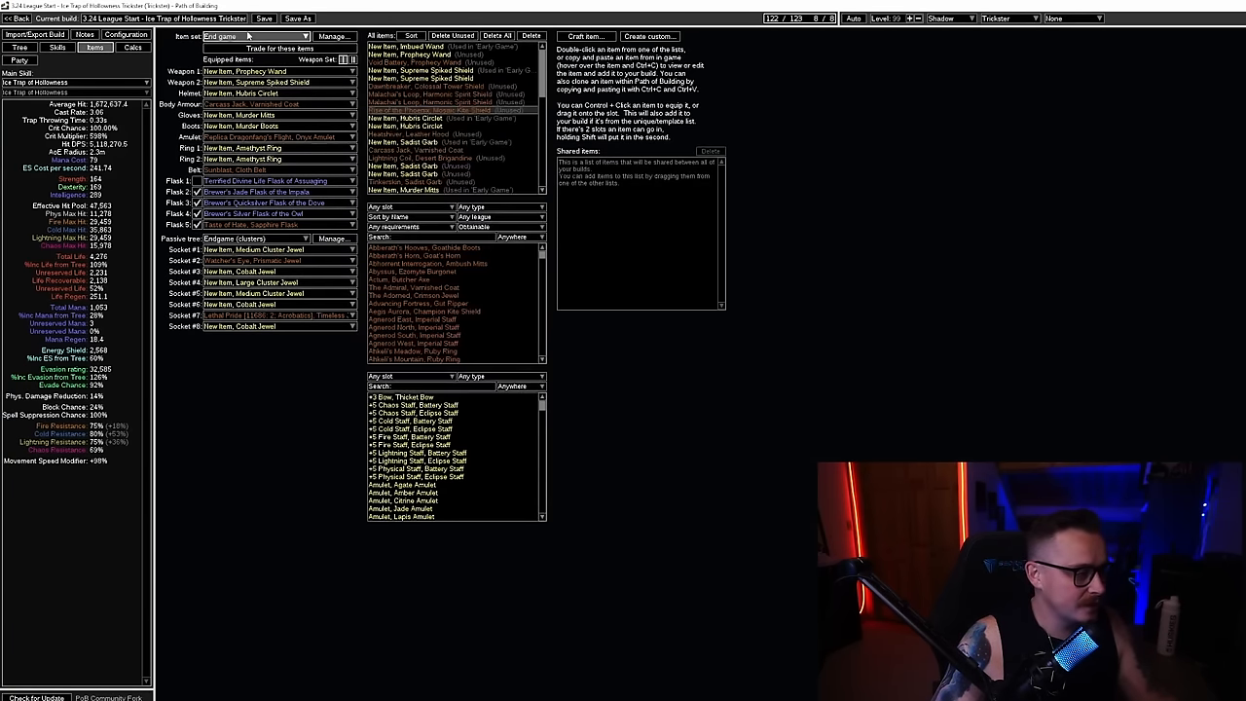
click(255, 36)
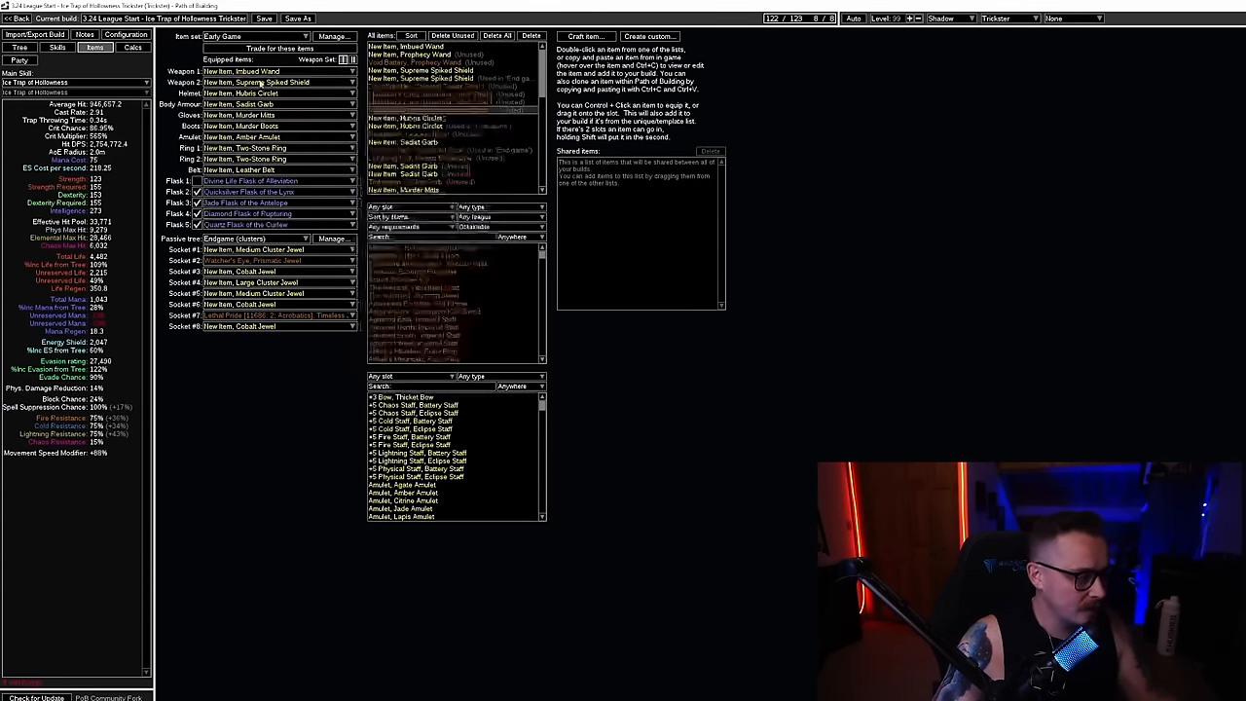
mouse_move(263, 71)
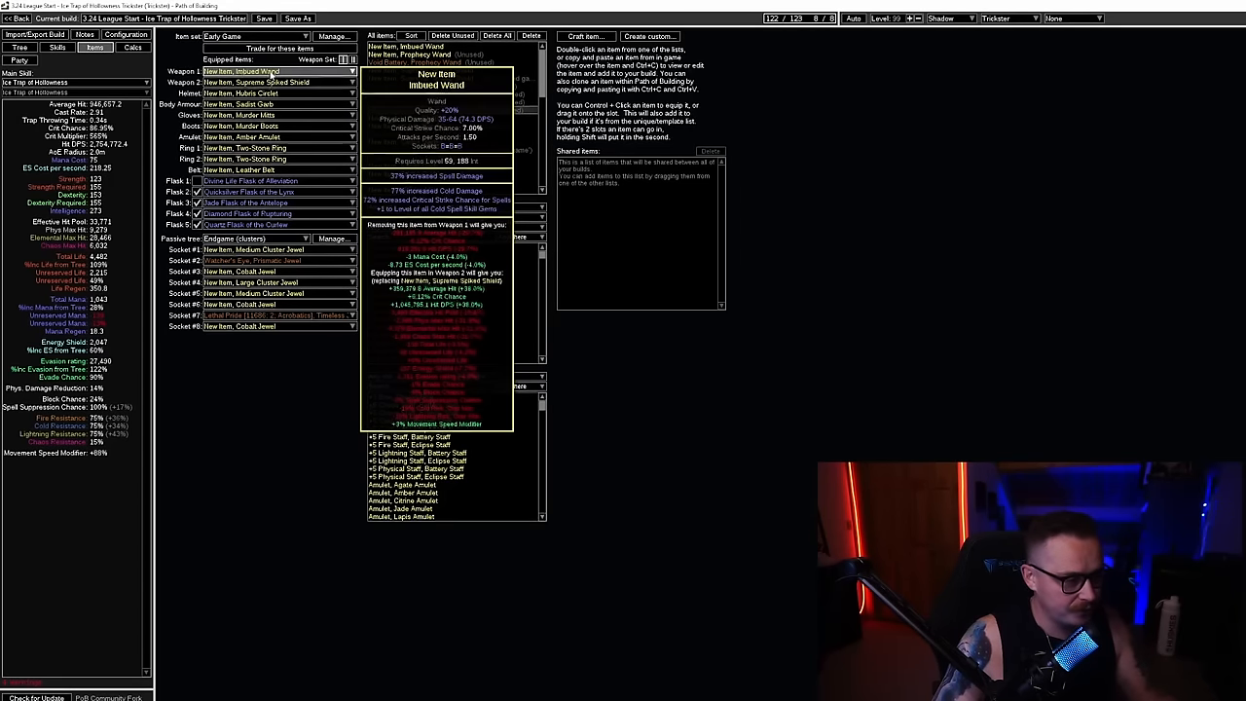
click(256, 36)
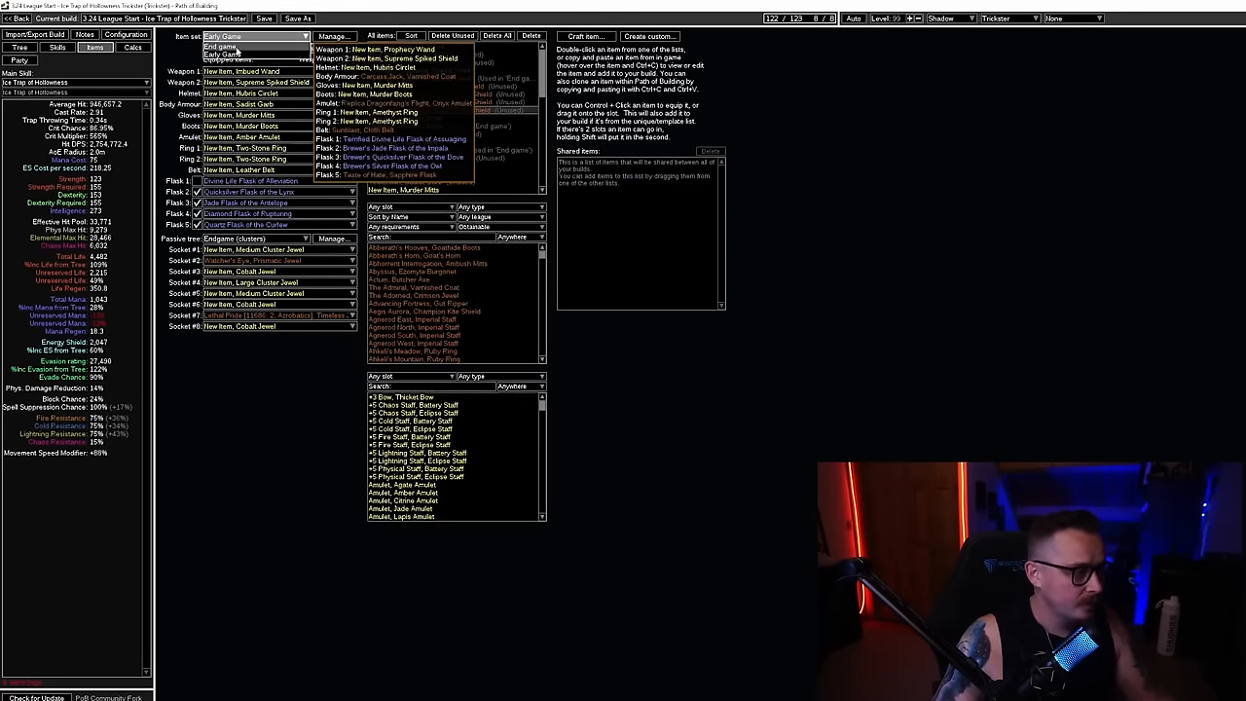
click(224, 52)
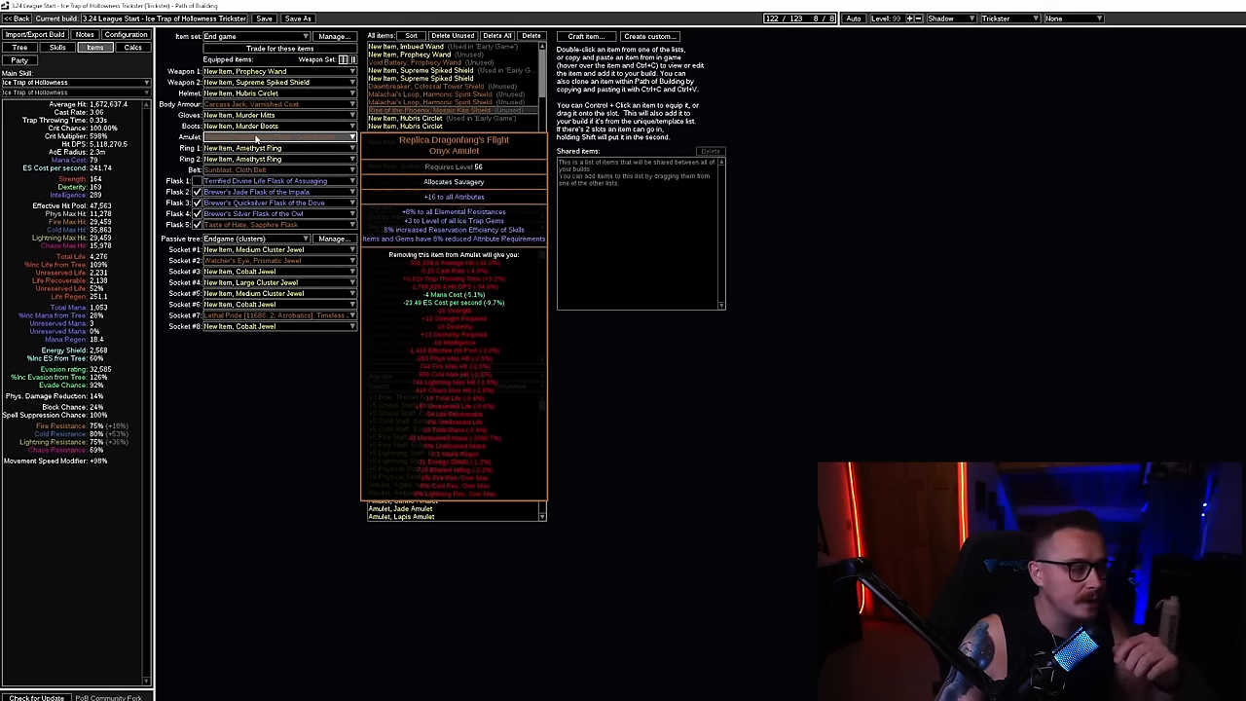
Glance at the passive tree and configuration options, returning to the equipped gear each time
click(18, 47)
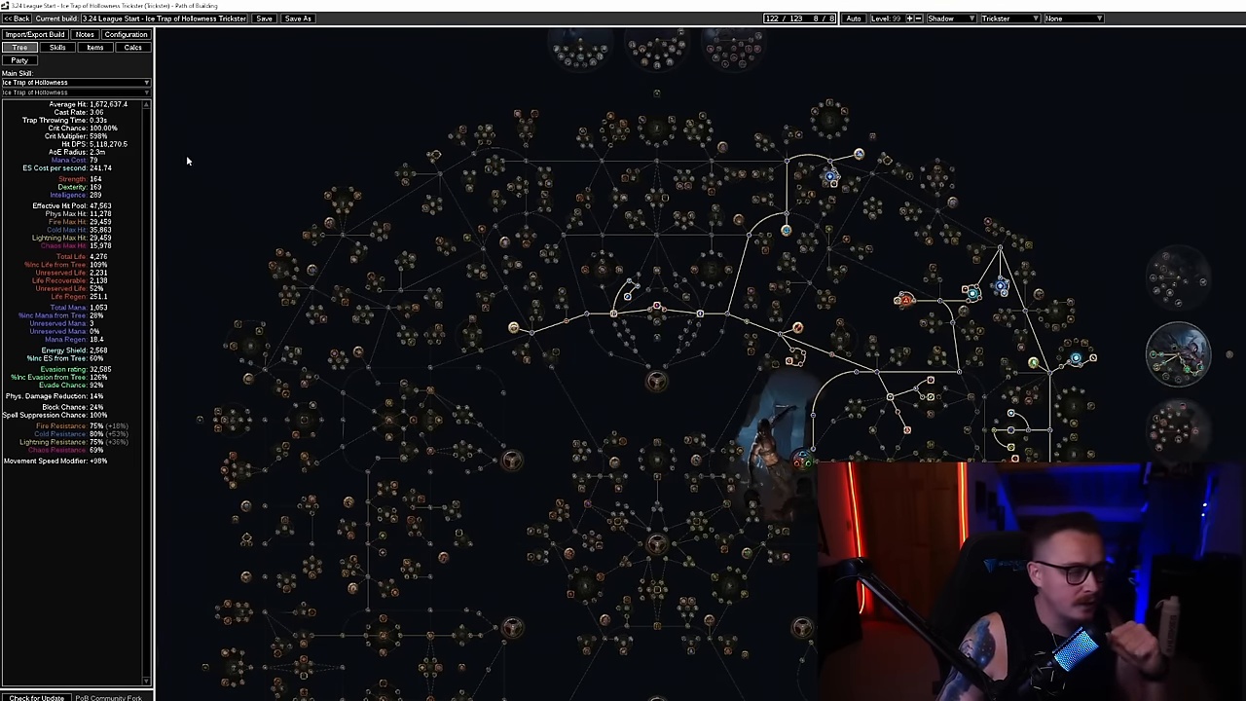
click(95, 47)
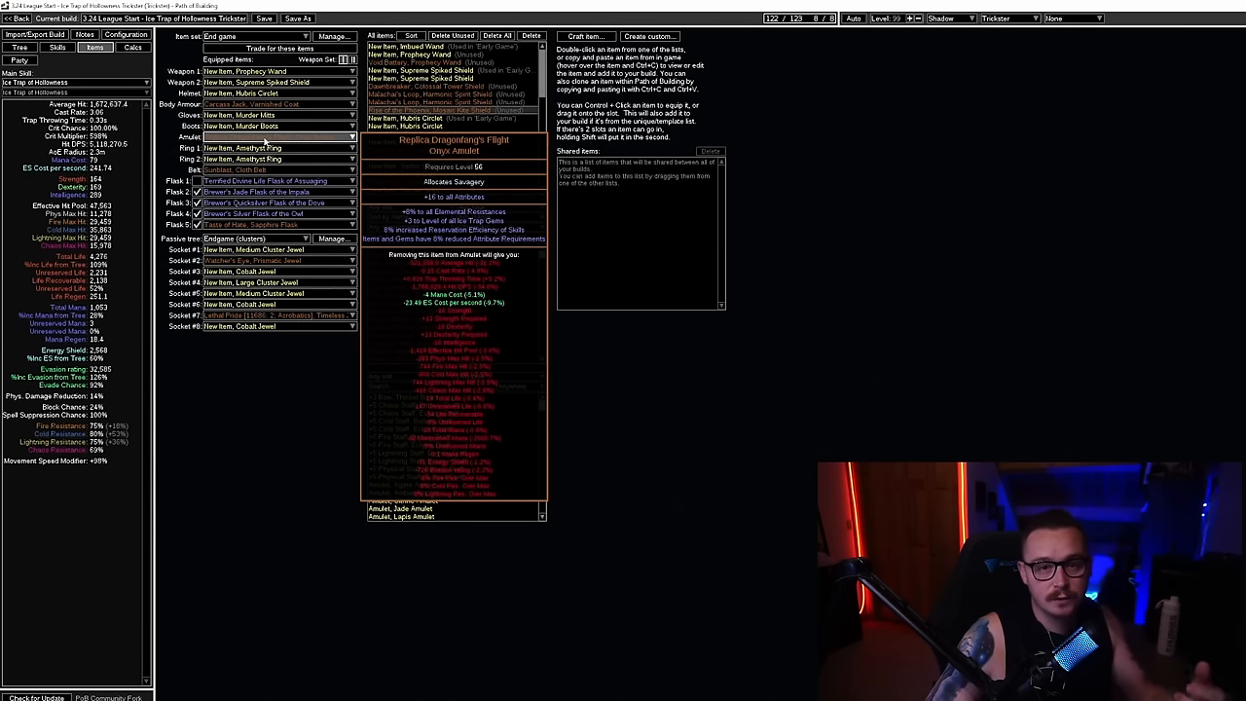
click(277, 136)
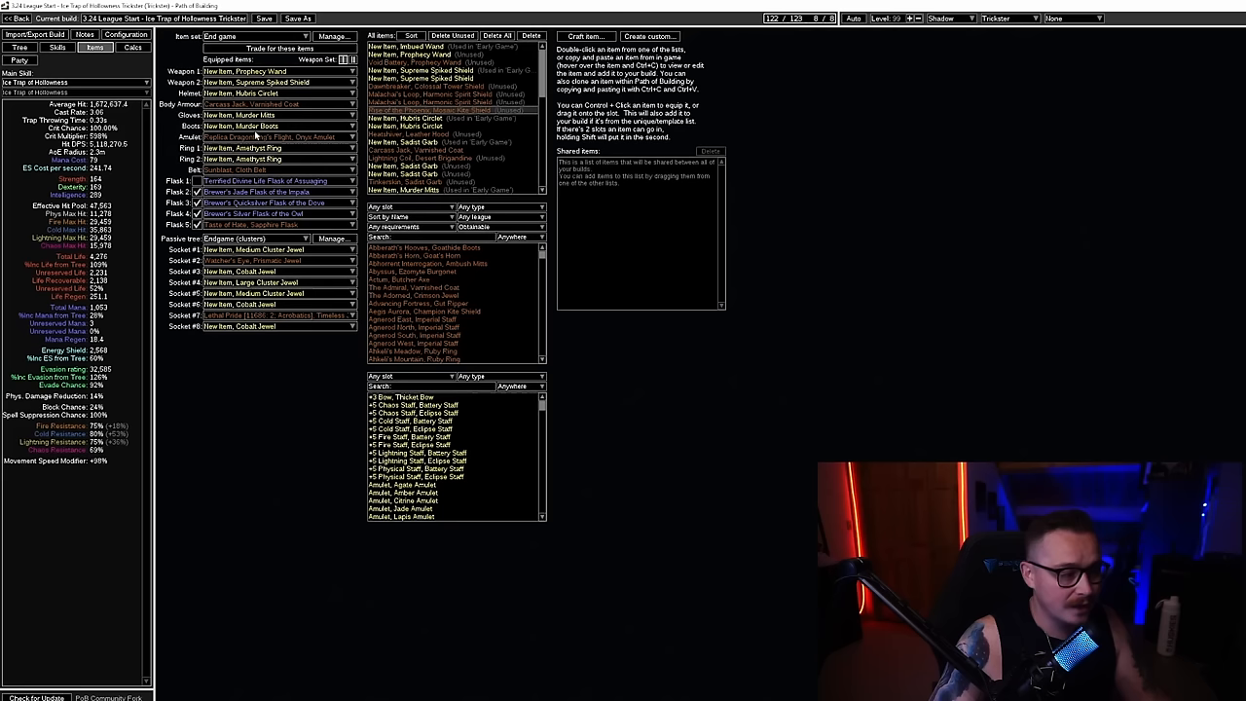
mouse_move(242, 126)
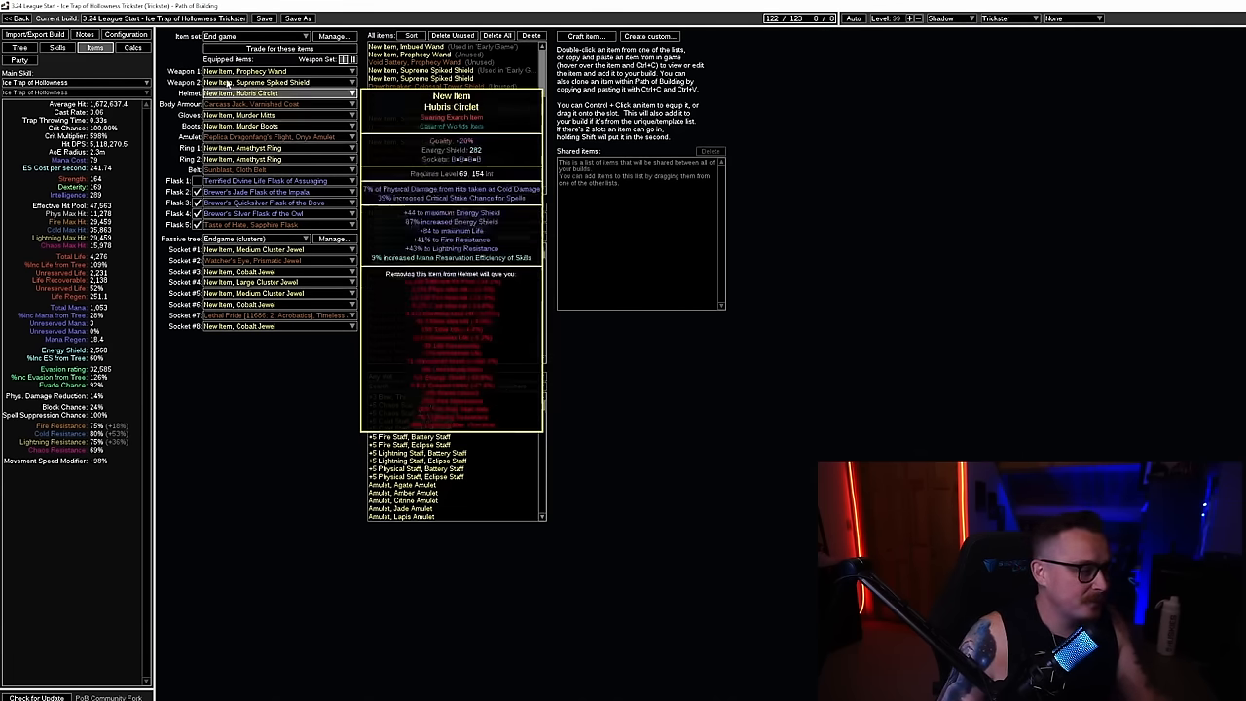
click(125, 34)
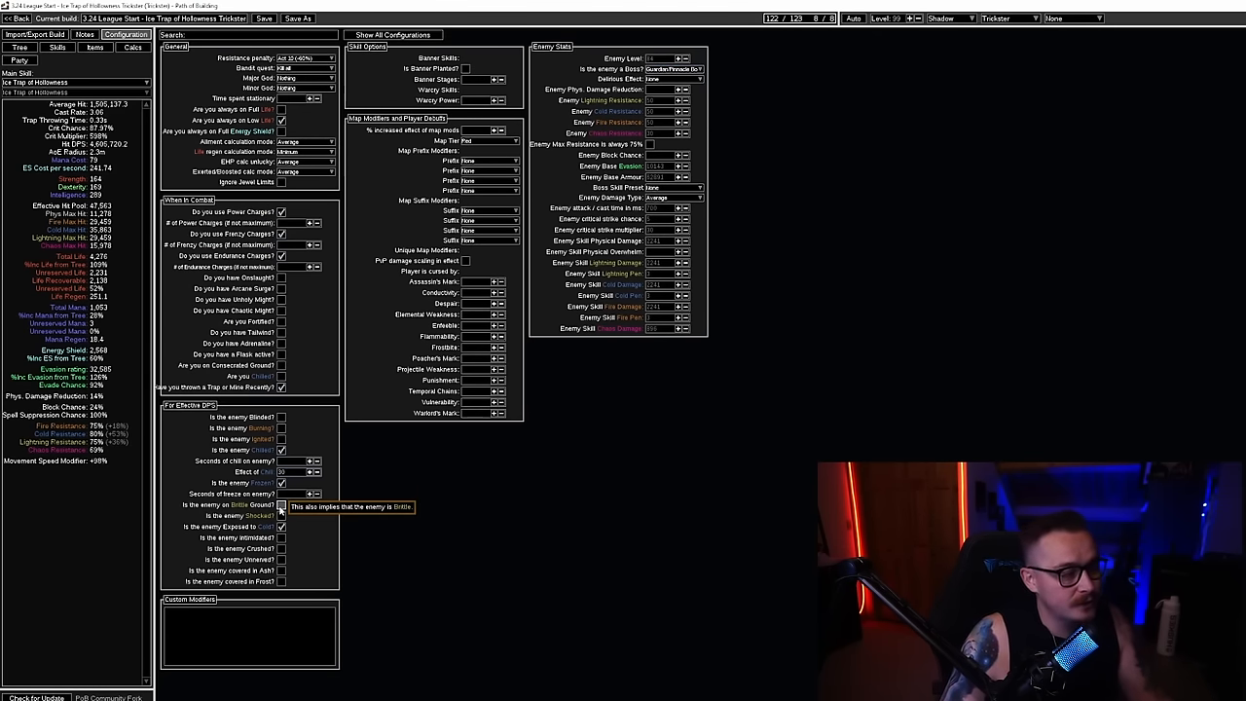
click(280, 505)
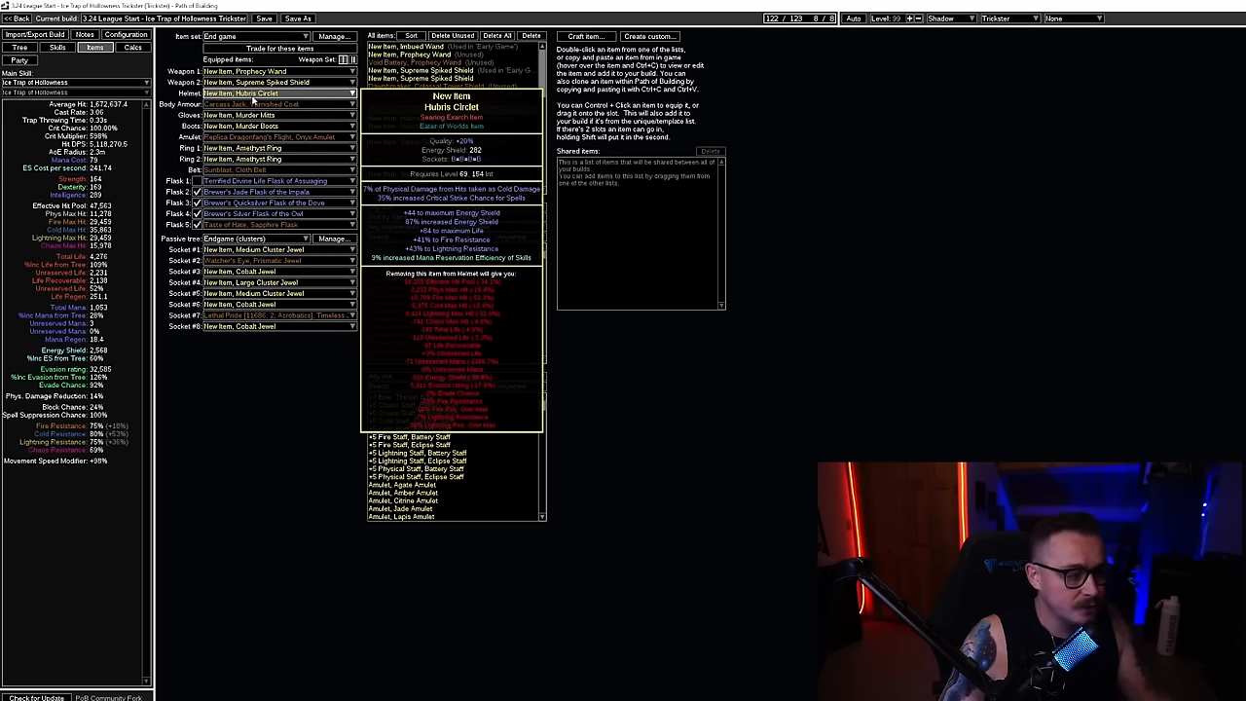
View the tree, check the Socket #2 Watcher's Eye jewel, then show the tree again
click(19, 47)
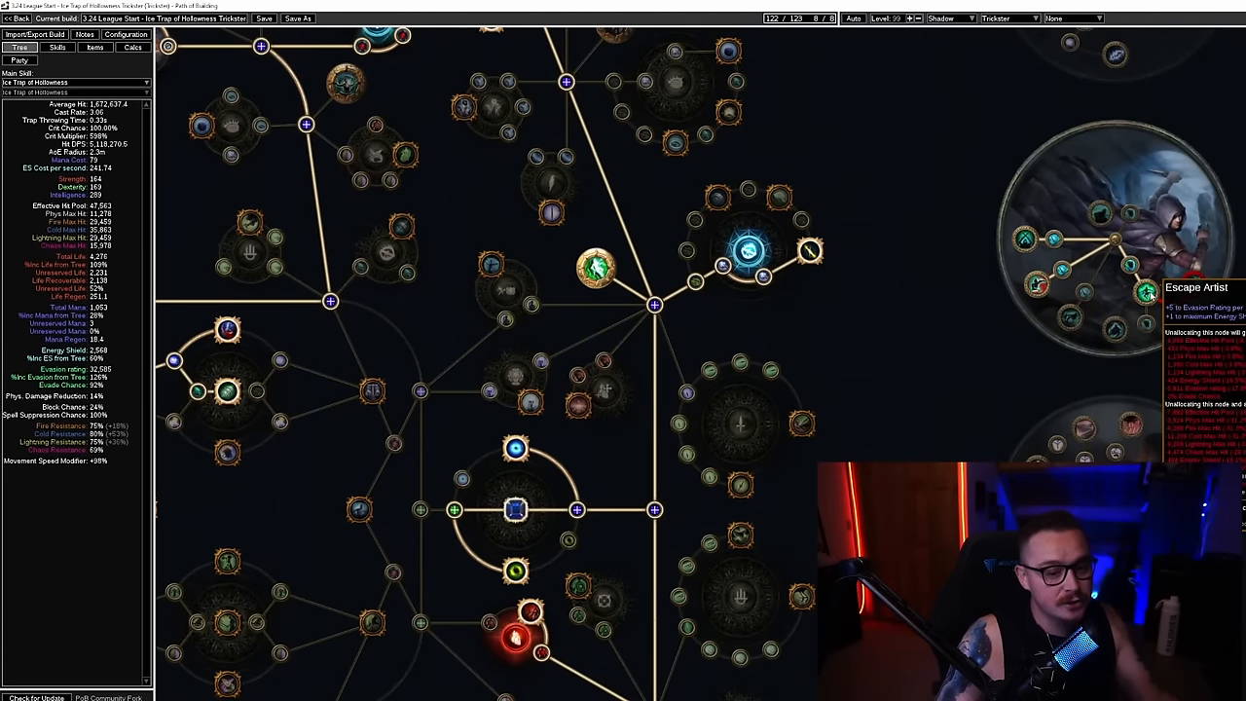
click(95, 46)
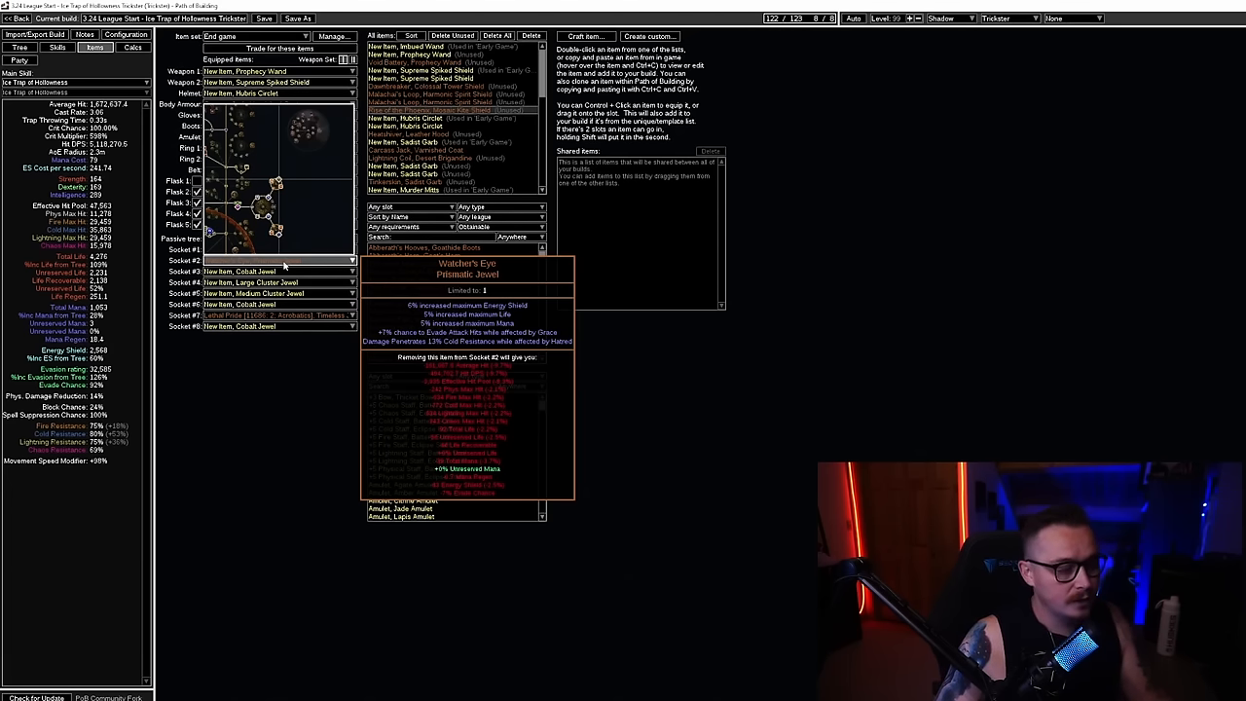
click(18, 47)
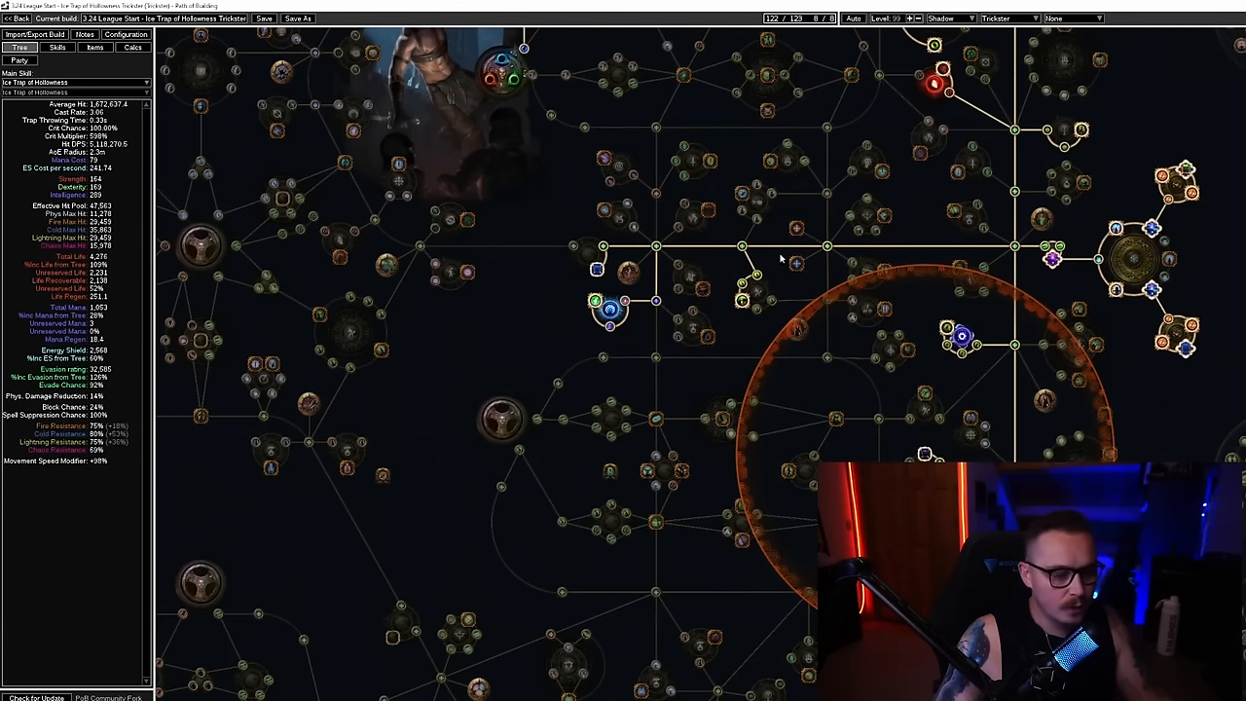
mouse_move(893, 382)
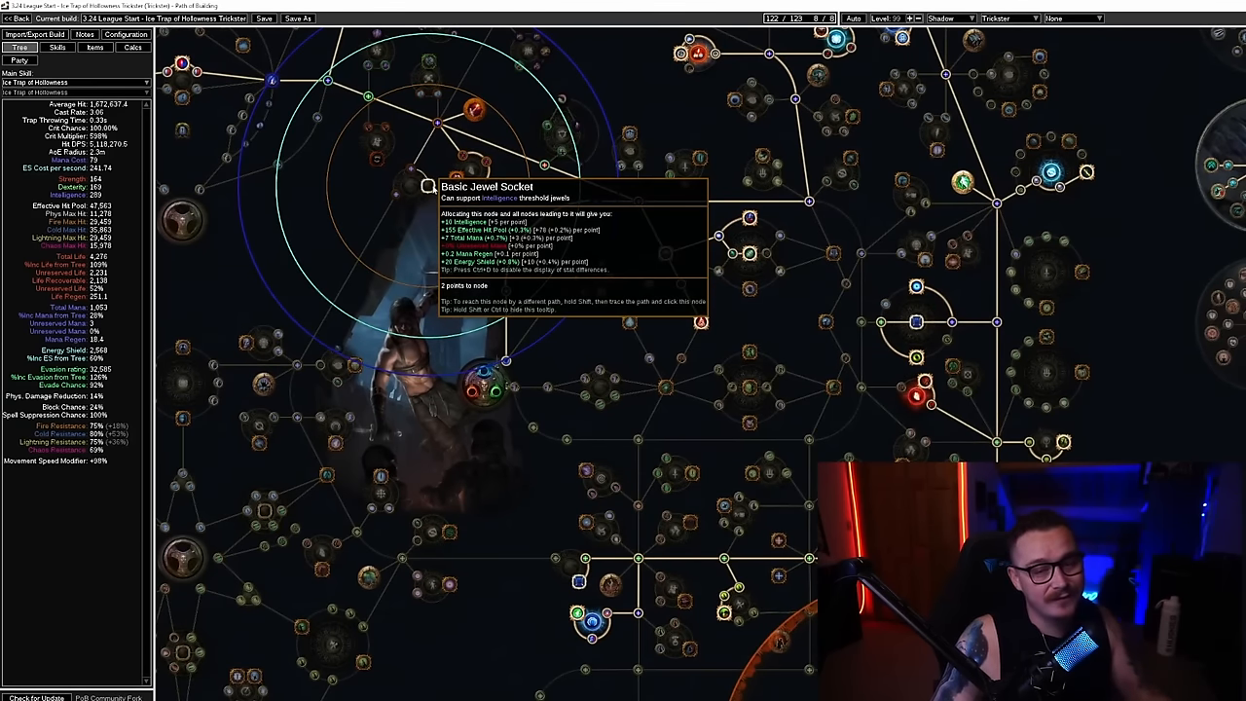
Zoom out on the tree and go back to the End game gear list's flasks
scroll(down, 3)
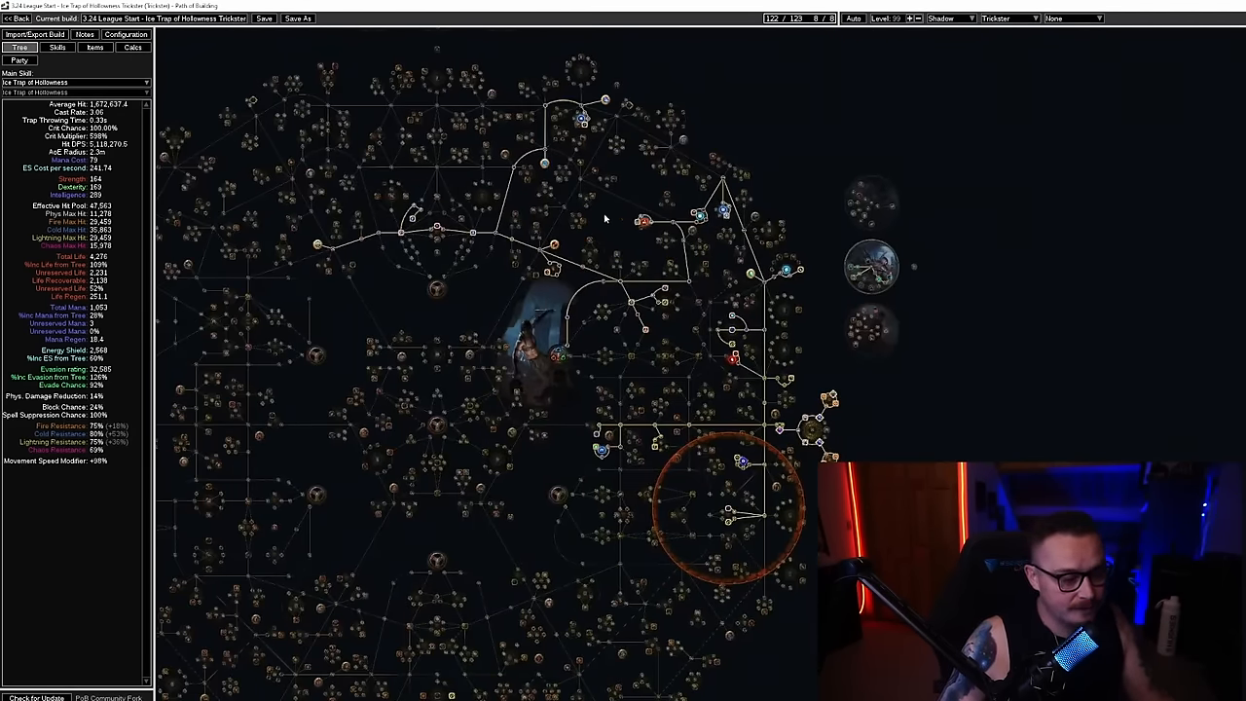
click(95, 47)
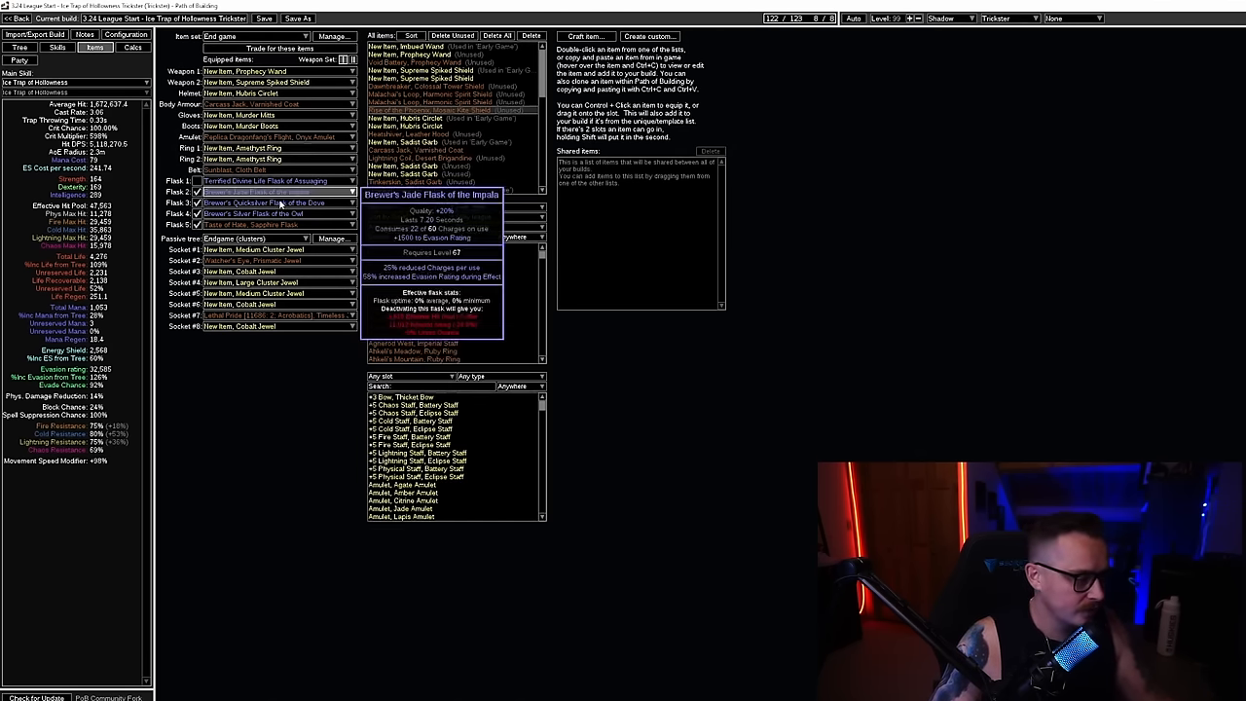
Show the passive tree to inspect the Guerilla Tactics and Prismatic Heart nodes
click(18, 47)
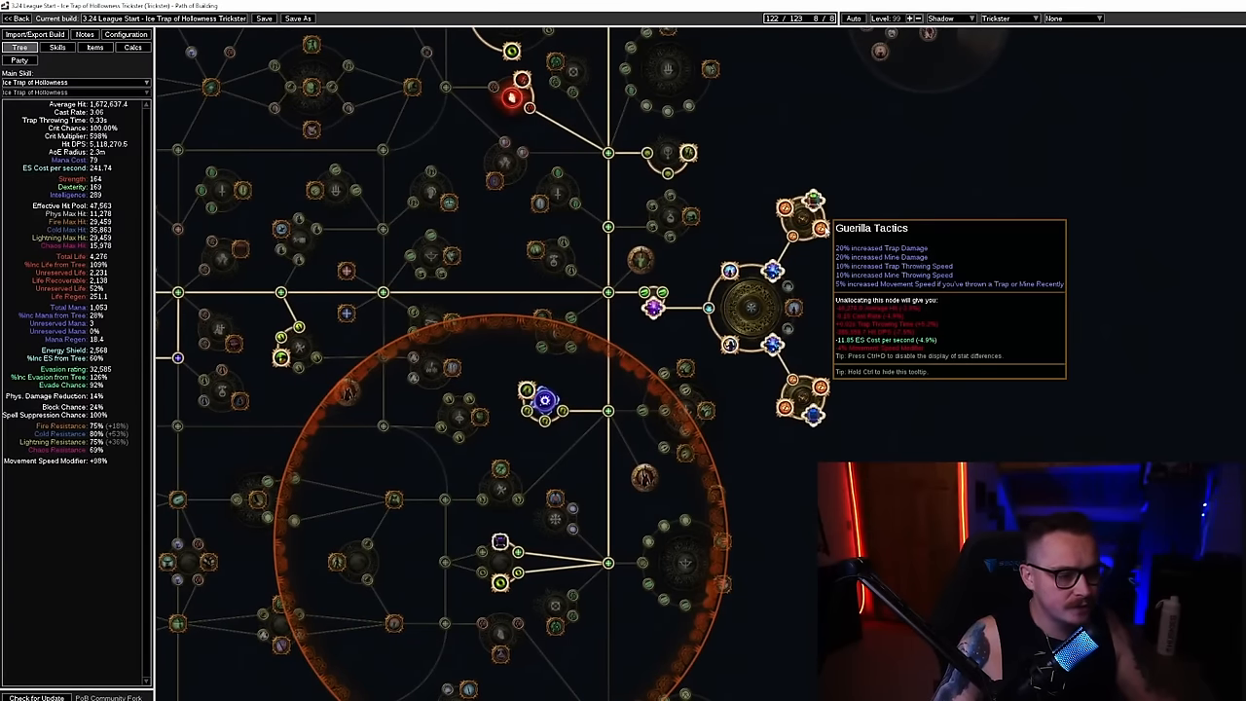
mouse_move(813, 195)
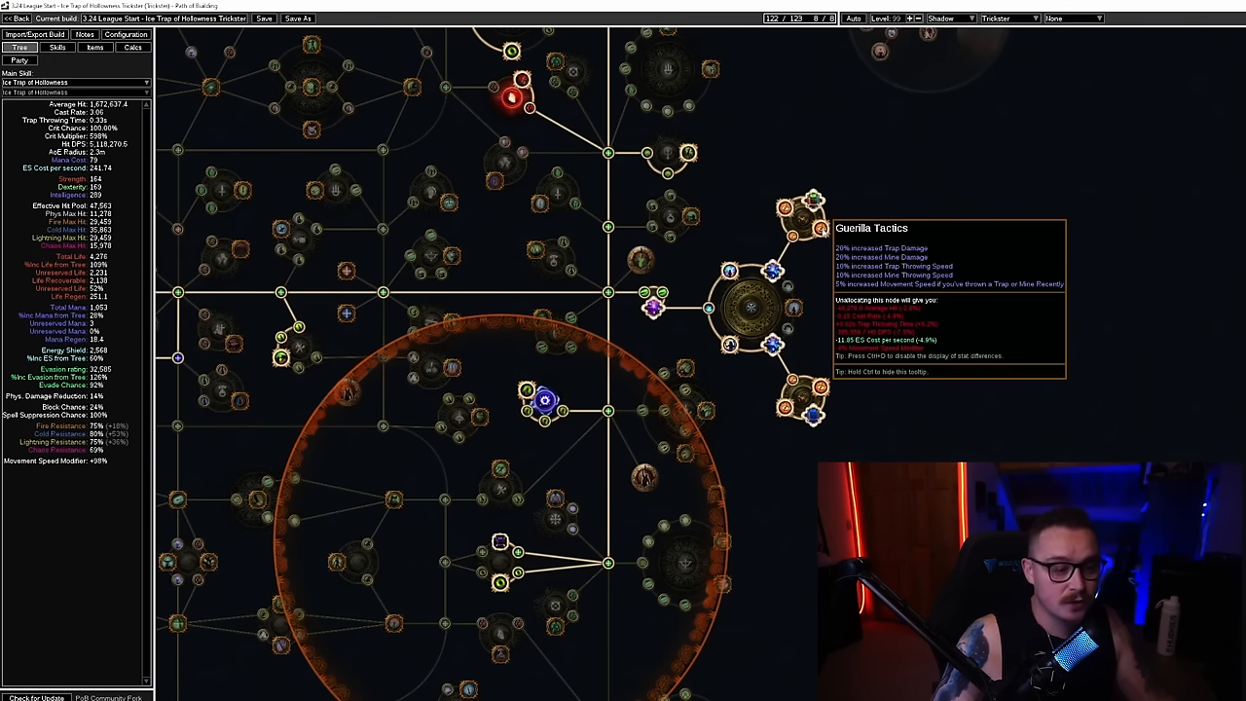
mouse_move(836, 372)
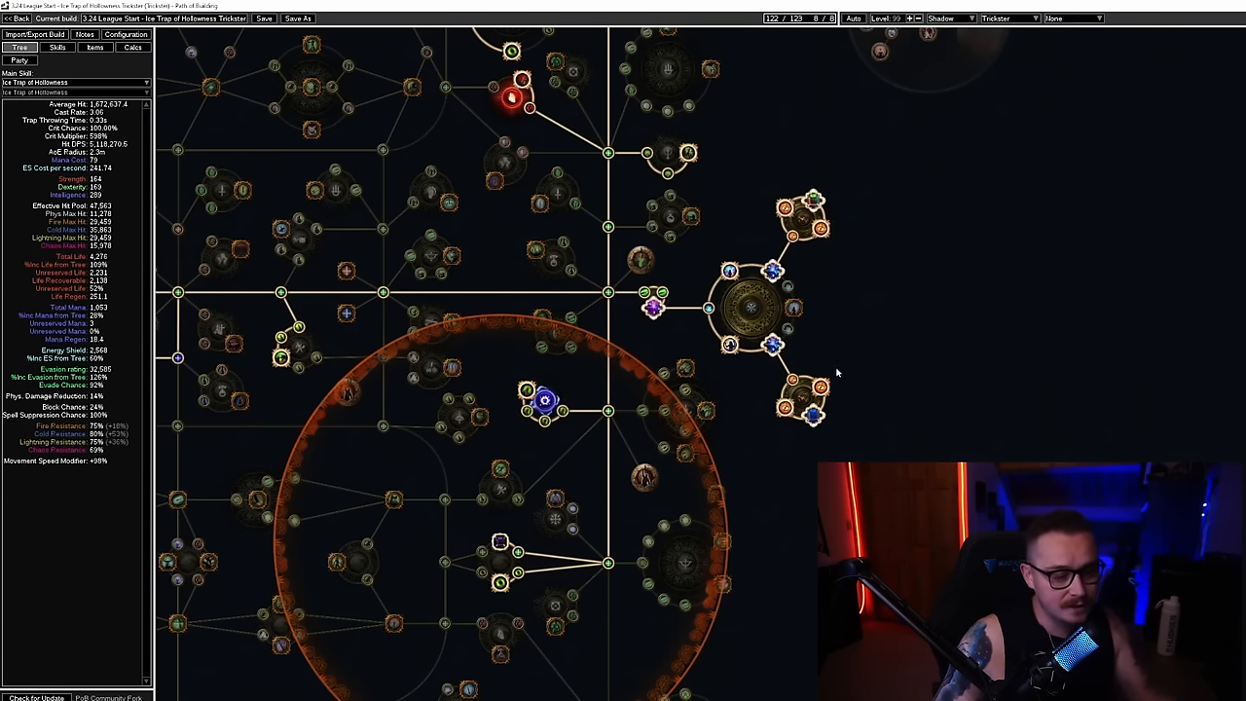
mouse_move(836, 206)
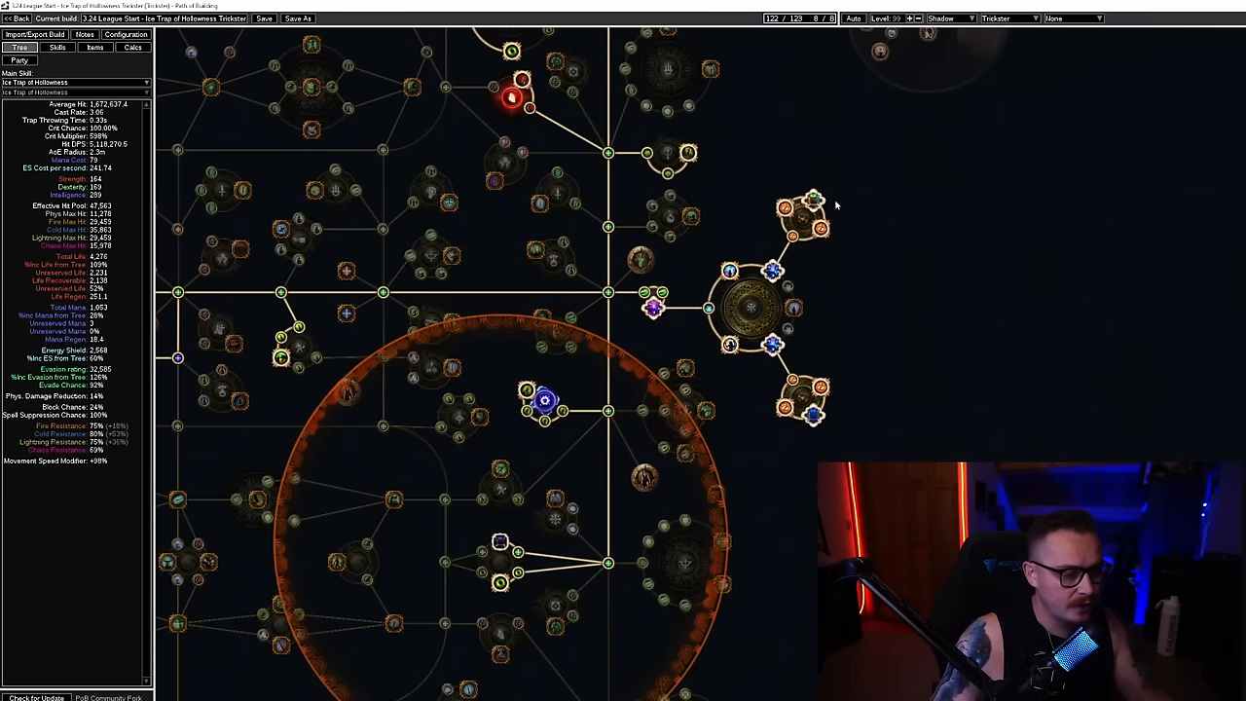
mouse_move(729, 272)
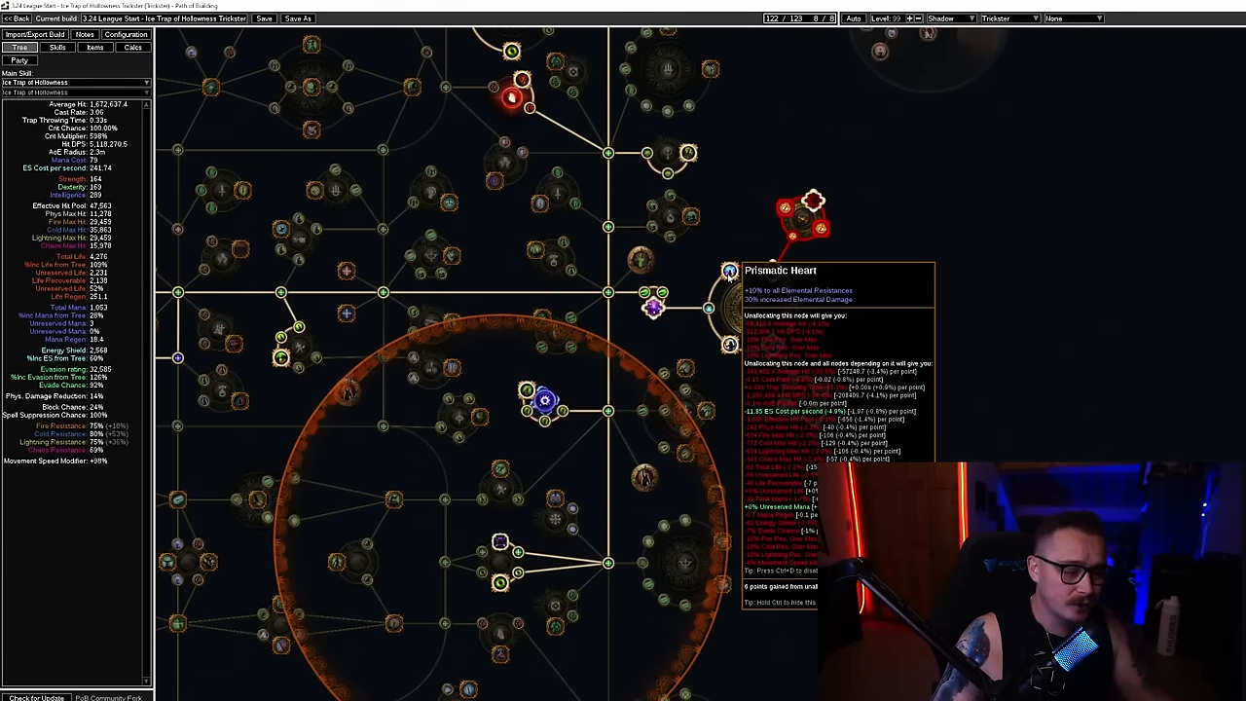